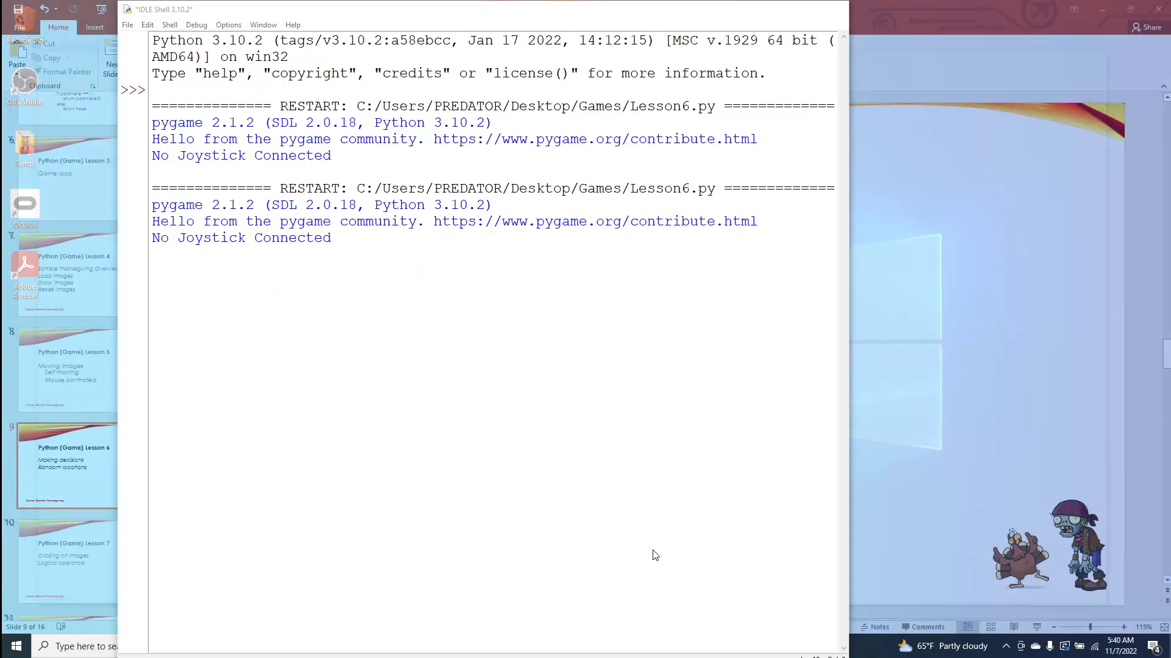
- Bring the Lesson6.py code forward, save it and run the Zombie Thanksgiving game with F5
{"action": "left_click", "coordinate": [494, 646]}
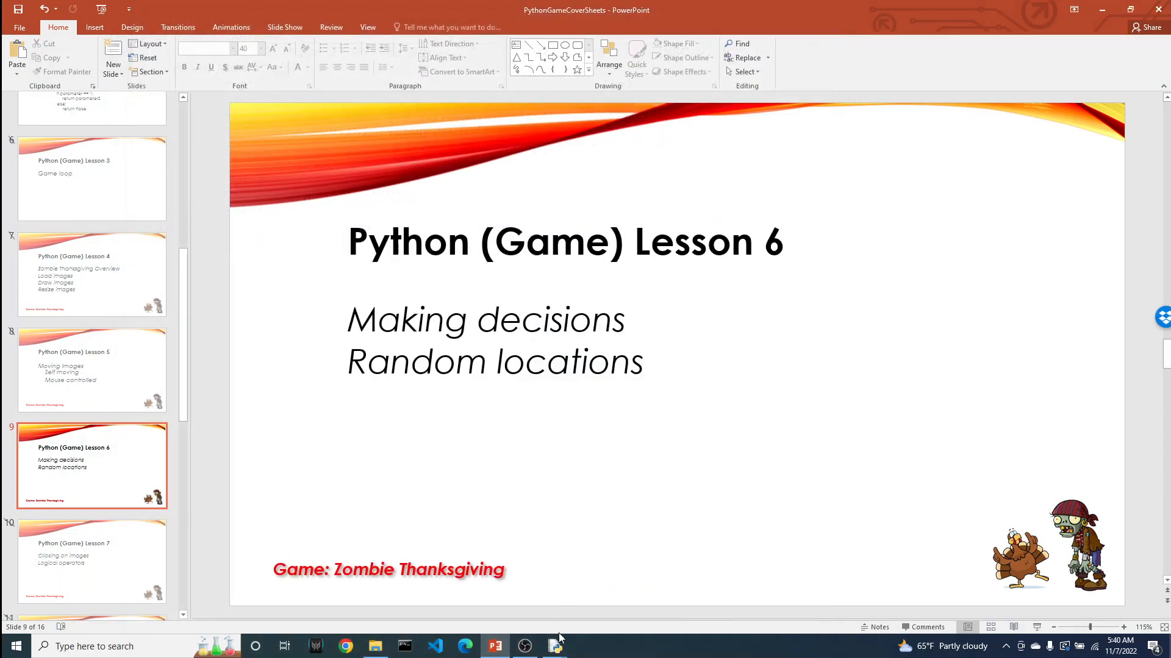
{"action": "left_click", "coordinate": [554, 647]}
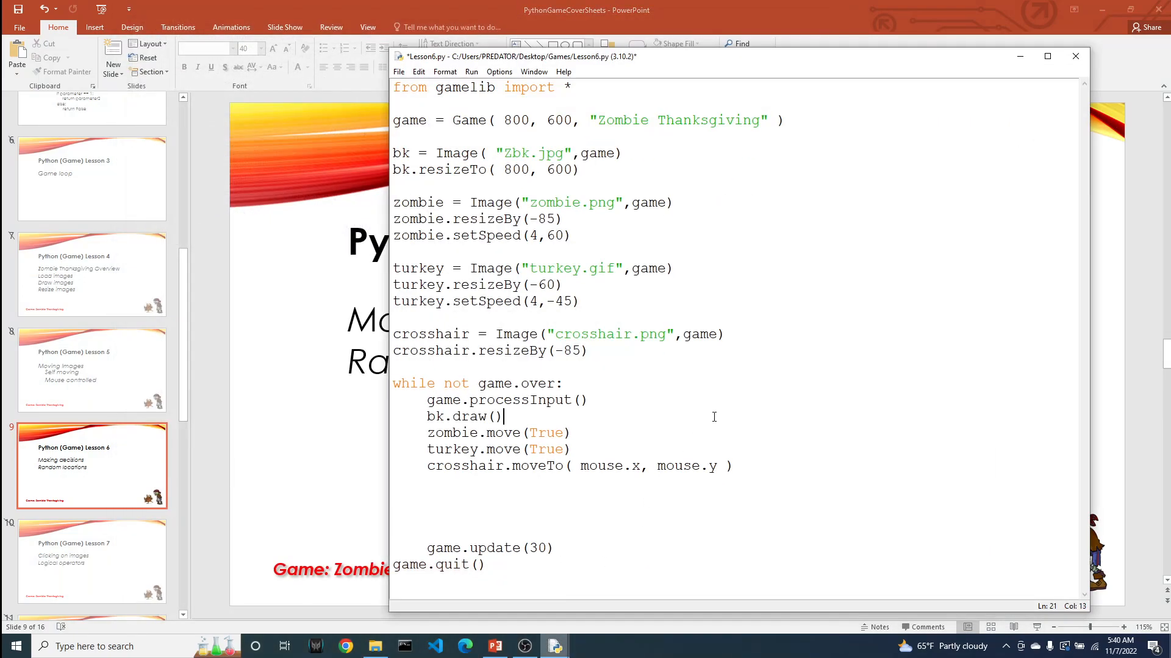
{"action": "key", "text": "ctrl+s"}
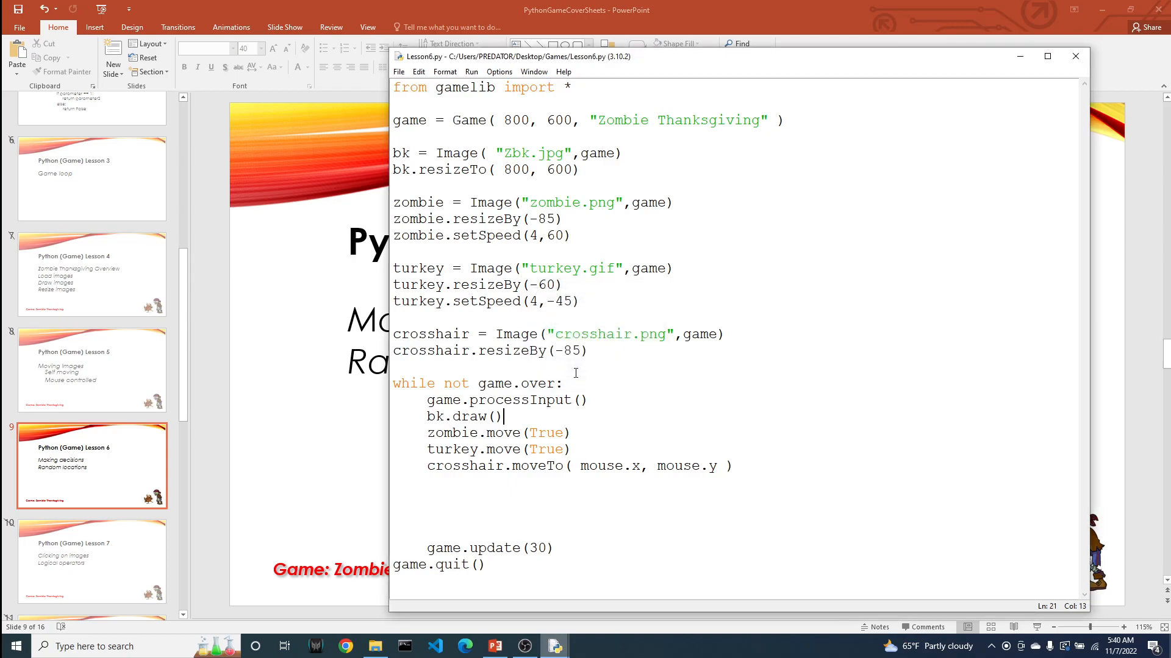
{"action": "key", "text": "F5"}
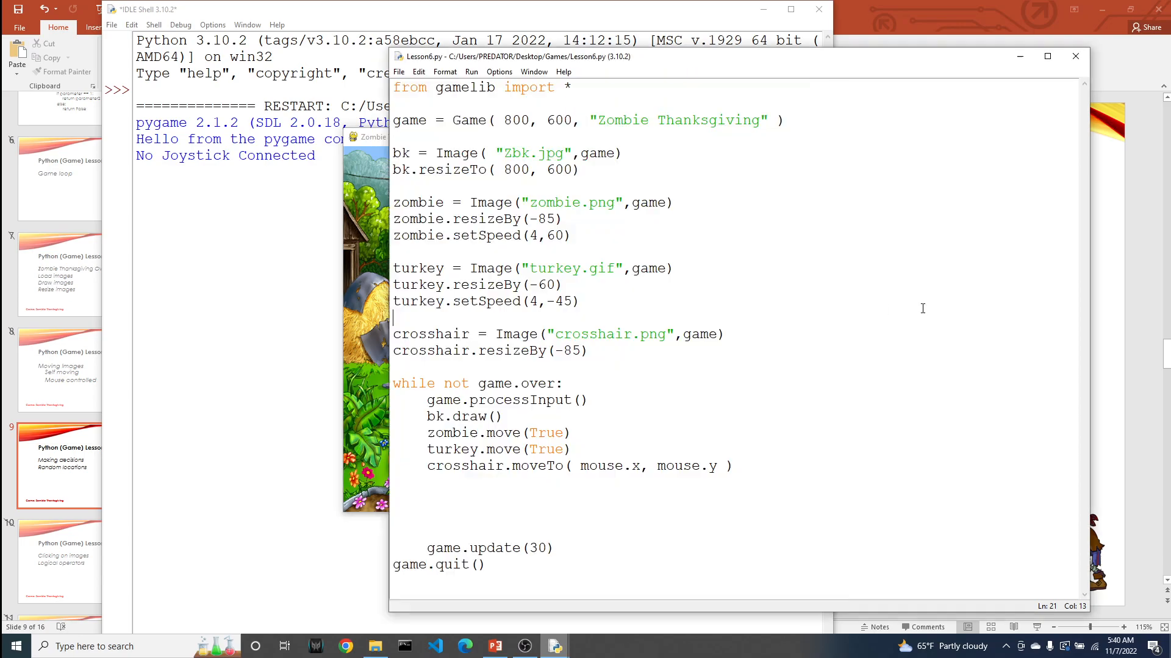
- Focus the running game window and move the crosshair around the garden
{"action": "left_click", "coordinate": [594, 306]}
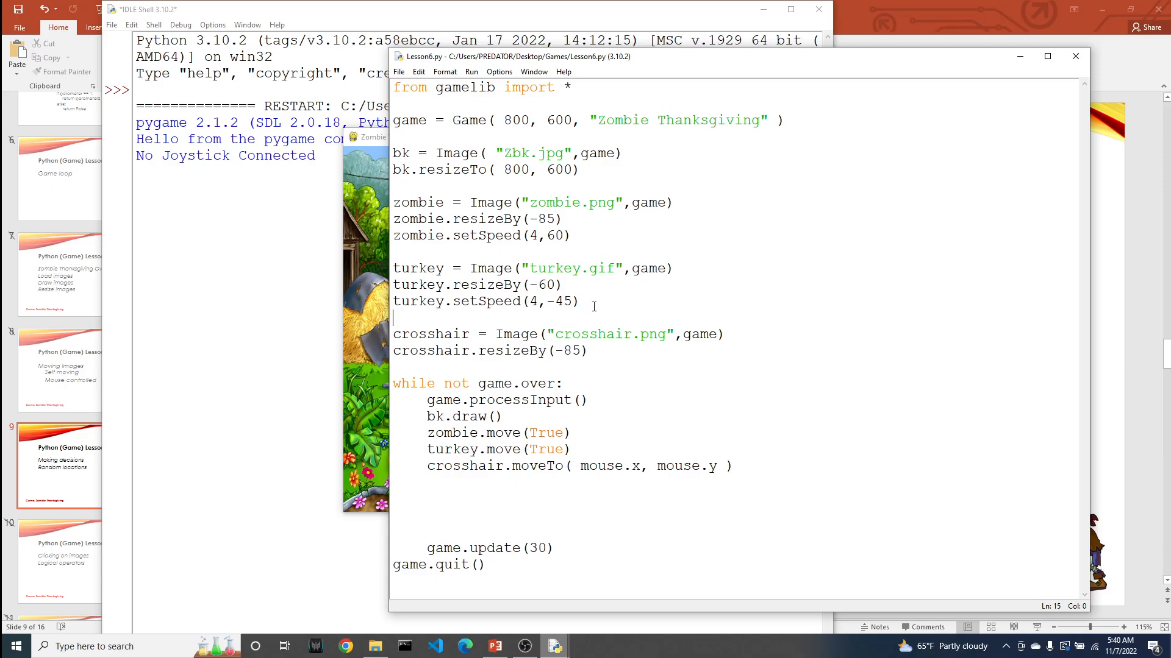
{"action": "left_click_drag", "start_coordinate": [394, 268], "coordinate": [578, 301]}
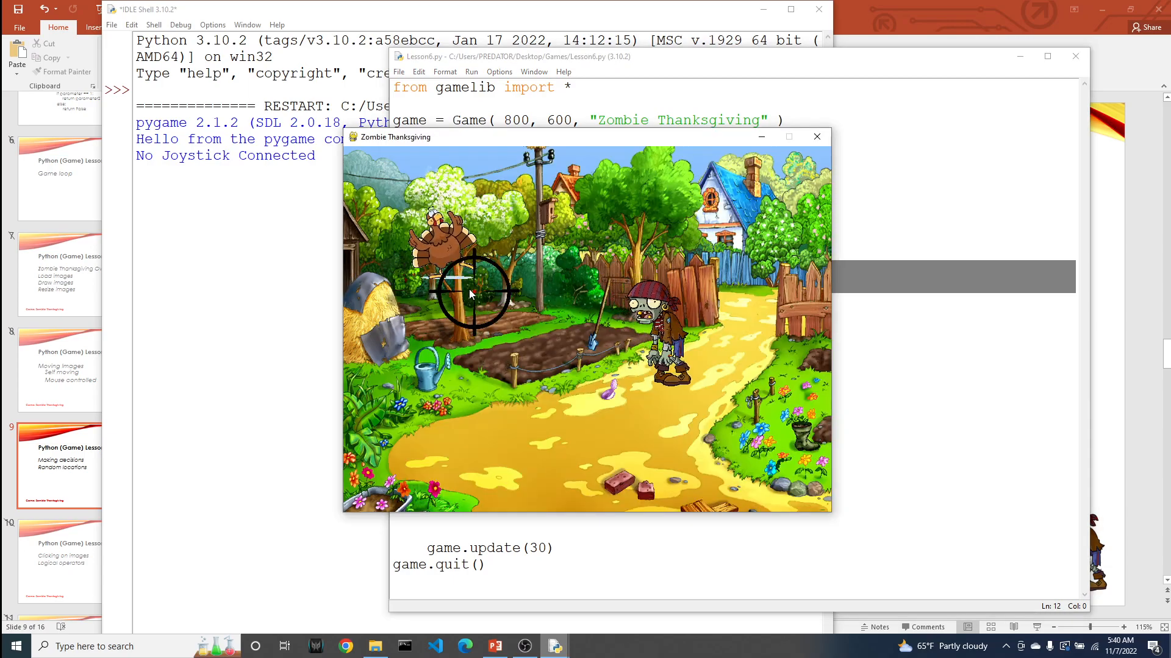
{"action": "mouse_move", "coordinate": [429, 348]}
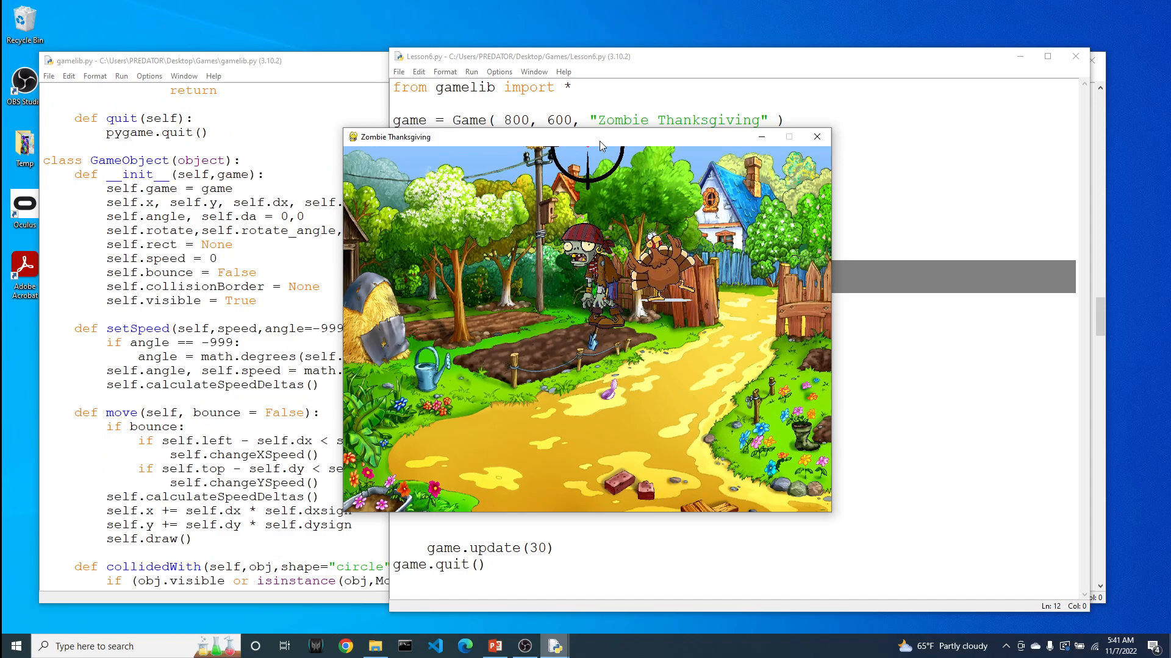
- Review gamelib.py's collidedWith method, its shape parameter and its return True result
{"action": "left_click", "coordinate": [816, 137]}
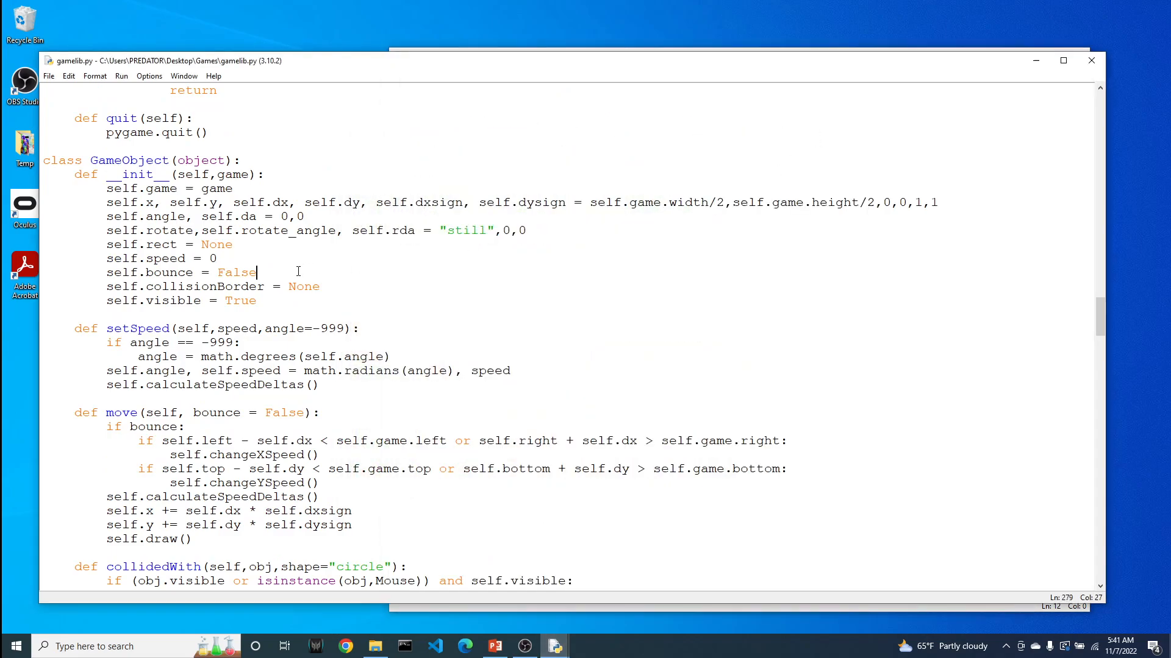
{"action": "mouse_move", "coordinate": [126, 409]}
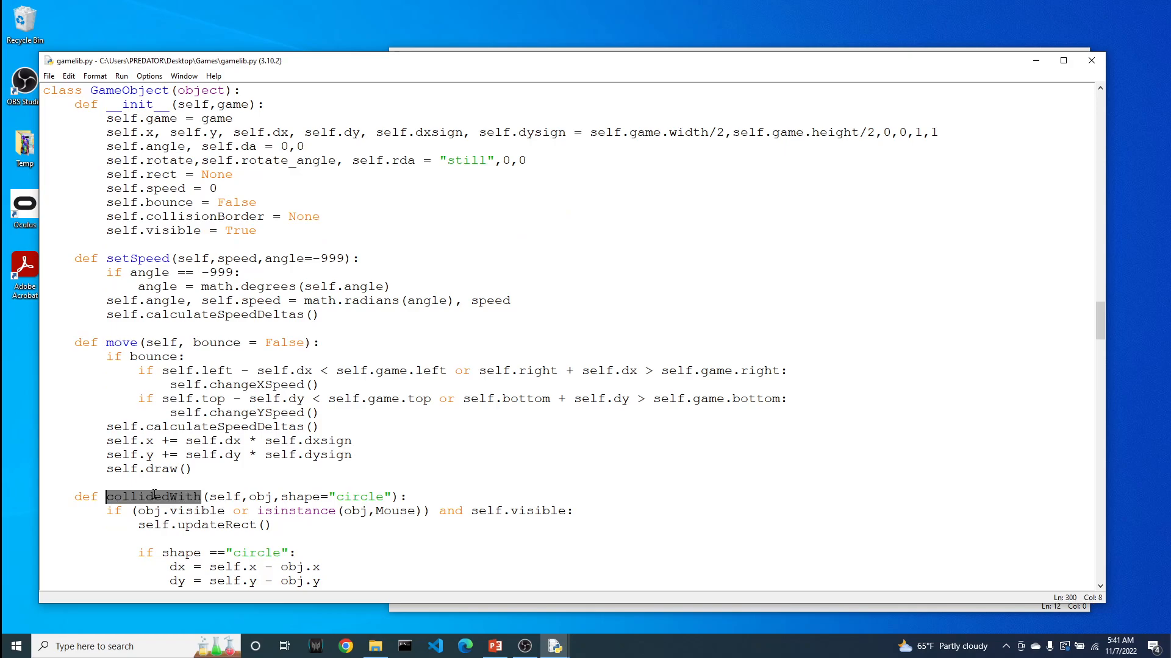
{"action": "scroll", "scroll_direction": "down", "scroll_amount": 3}
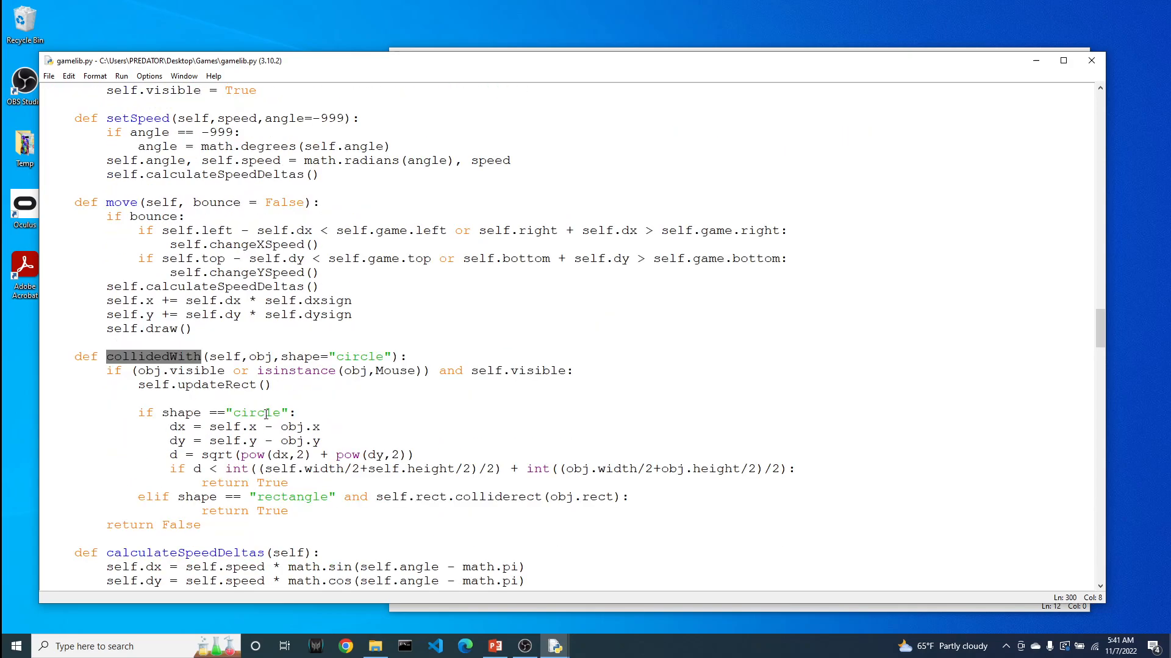
{"action": "double_click", "coordinate": [259, 356]}
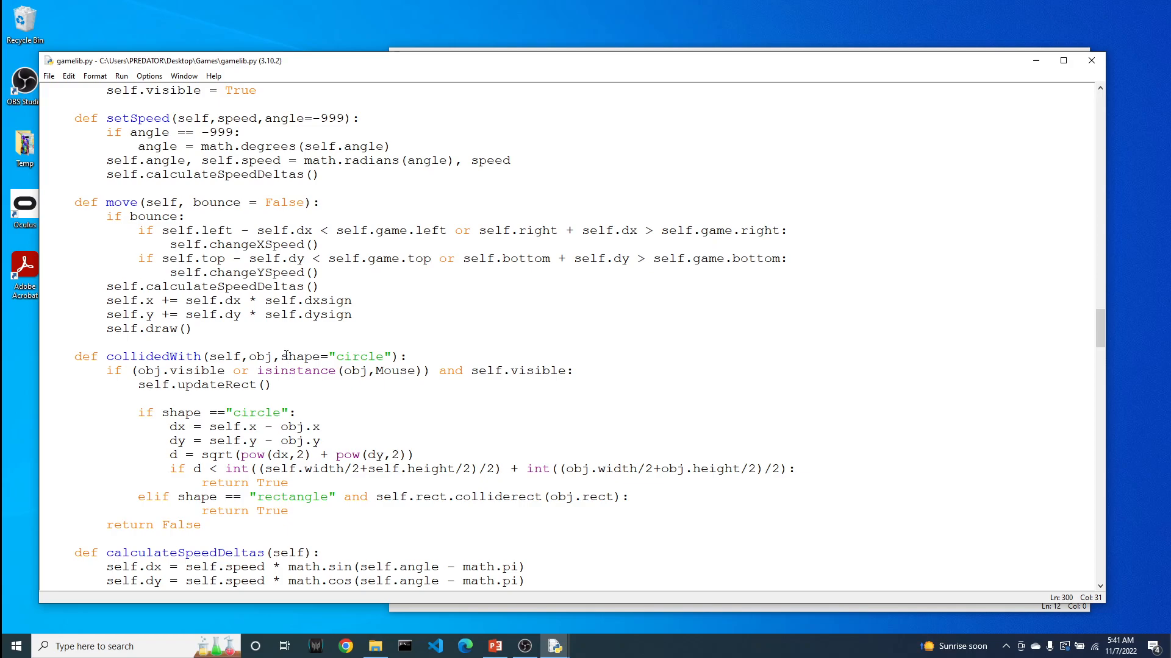
{"action": "left_click", "coordinate": [285, 356]}
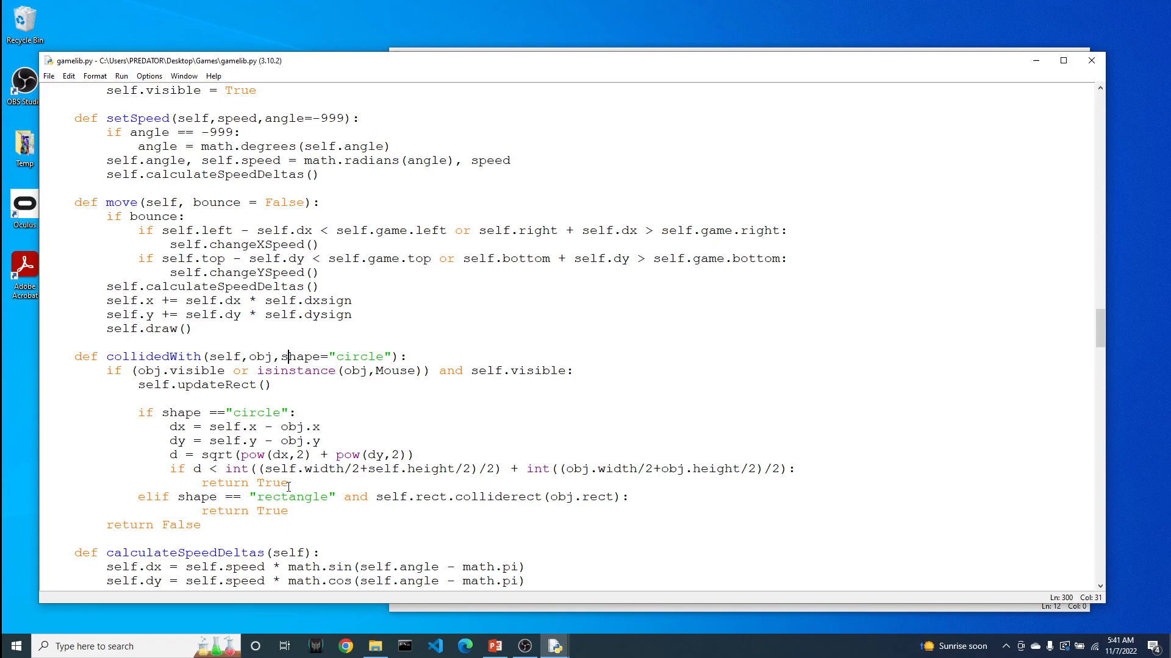
{"action": "double_click", "coordinate": [226, 483]}
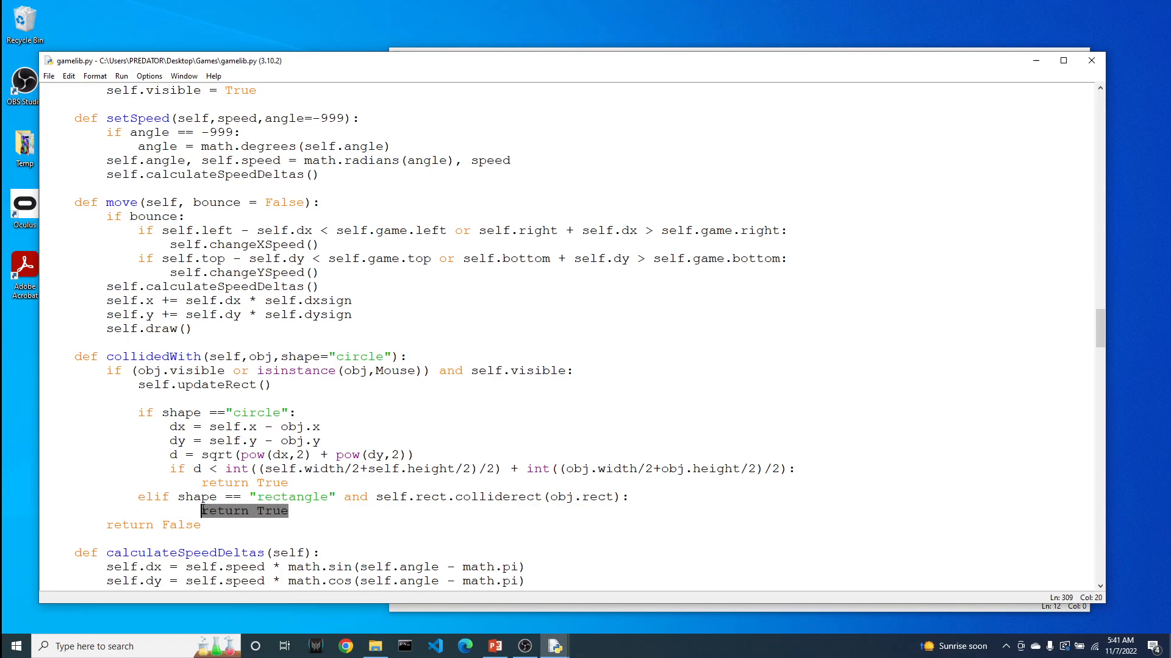
- Switch back to the Lesson6.py code
{"action": "left_click", "coordinate": [208, 528]}
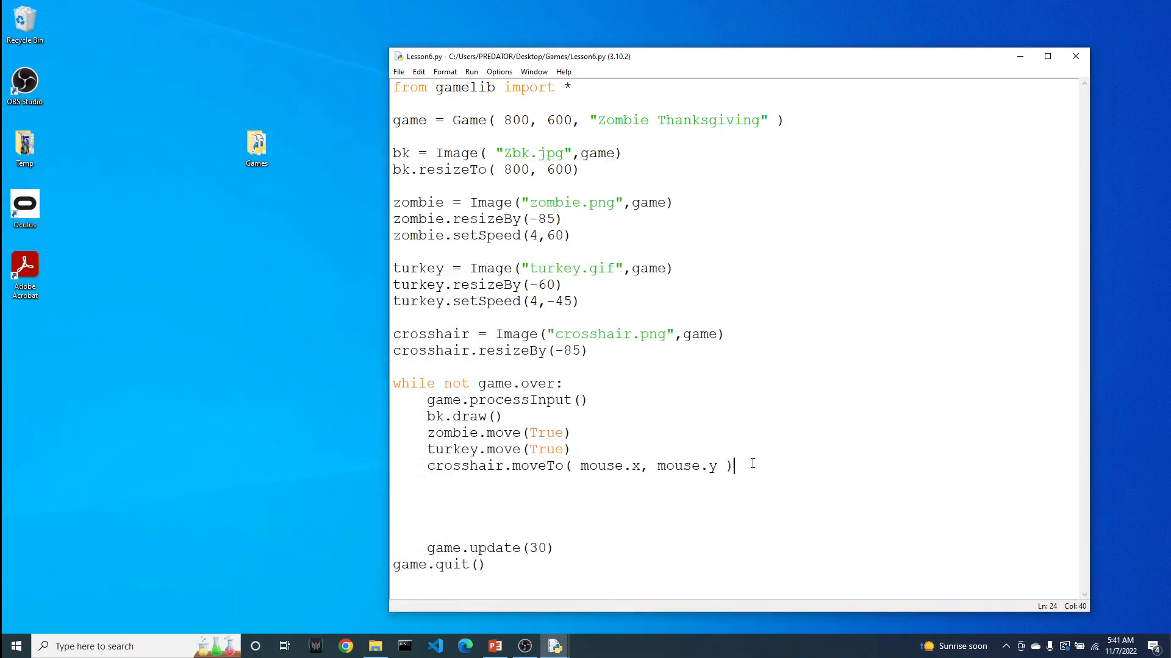
- Start the game-loop check with if zombie.collidedWith in Lesson6.py
{"action": "type", "text": "if"}
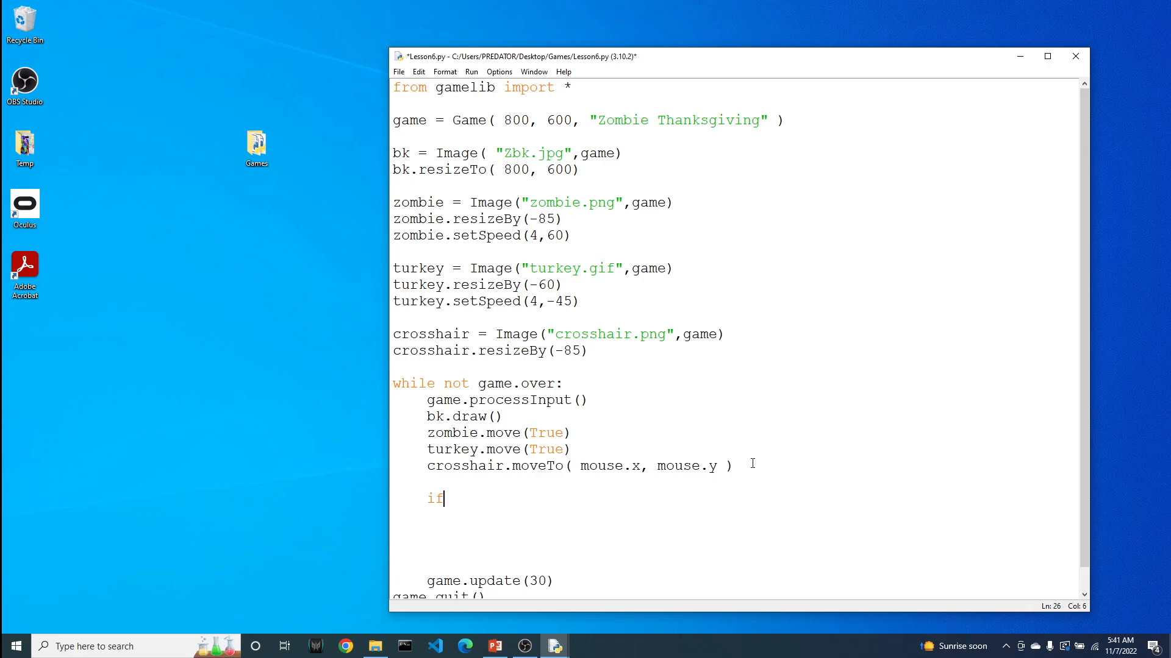
{"action": "type", "text": "\" \""}
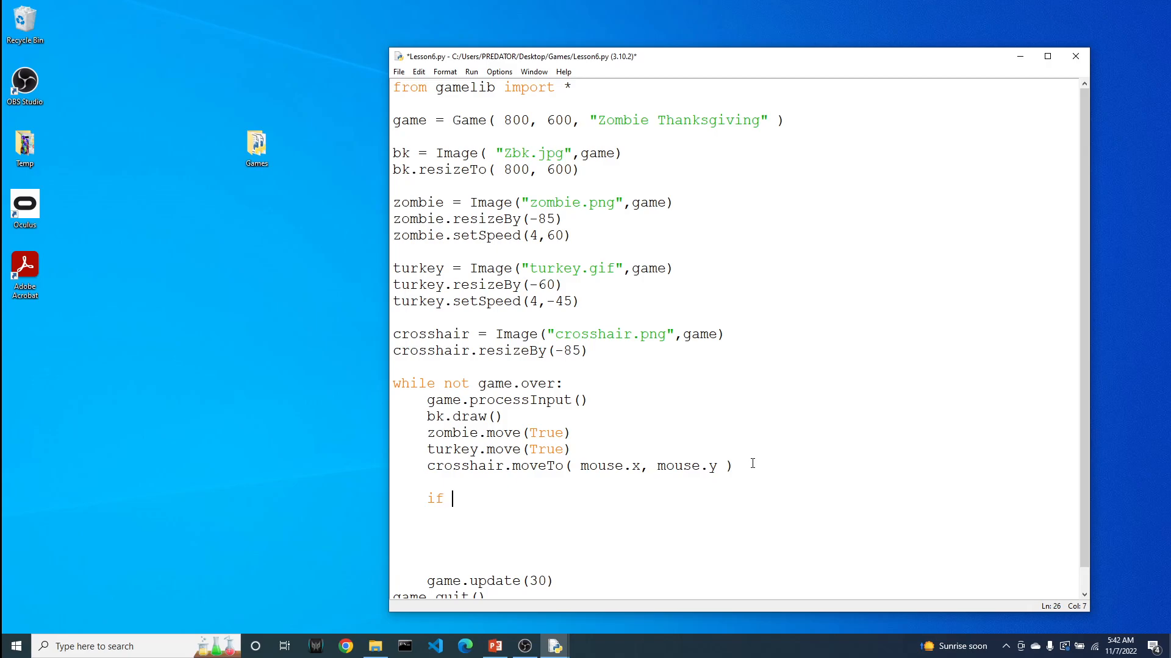
{"action": "type", "text": "zombie."}
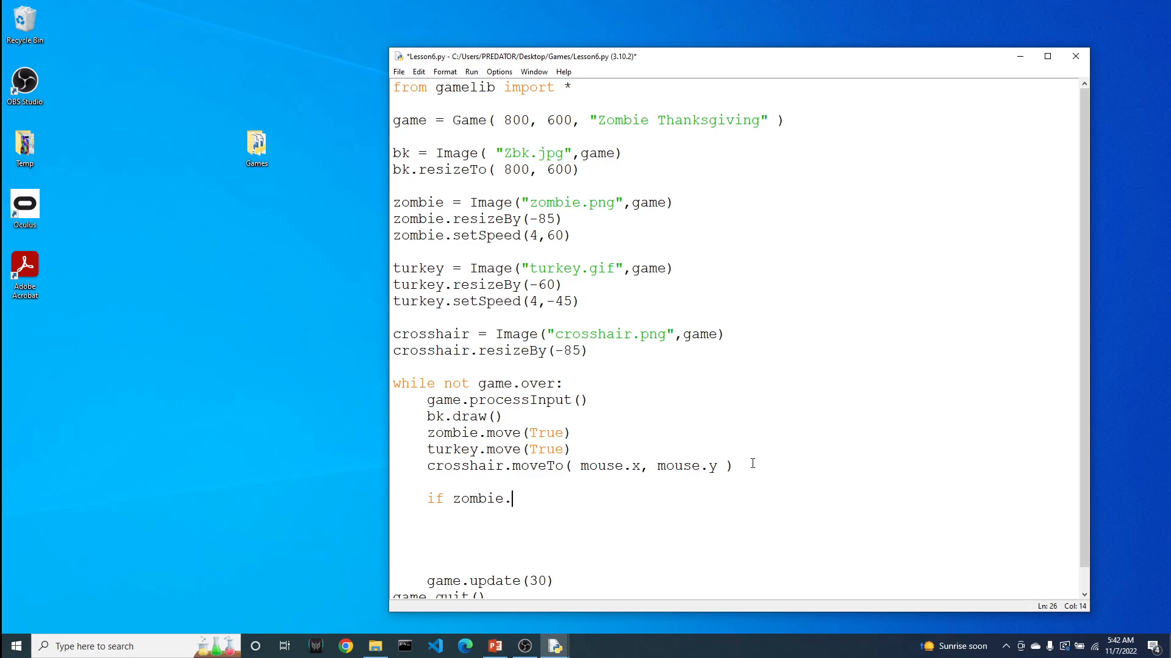
{"action": "type", "text": "col"}
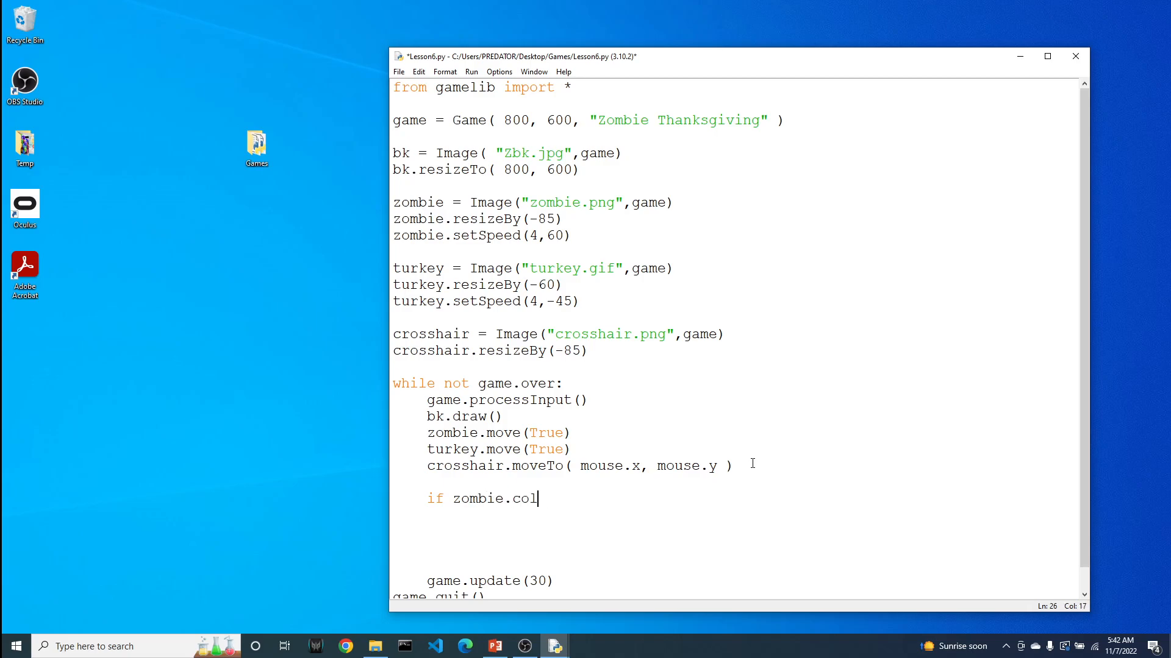
{"action": "type", "text": "lidedWi"}
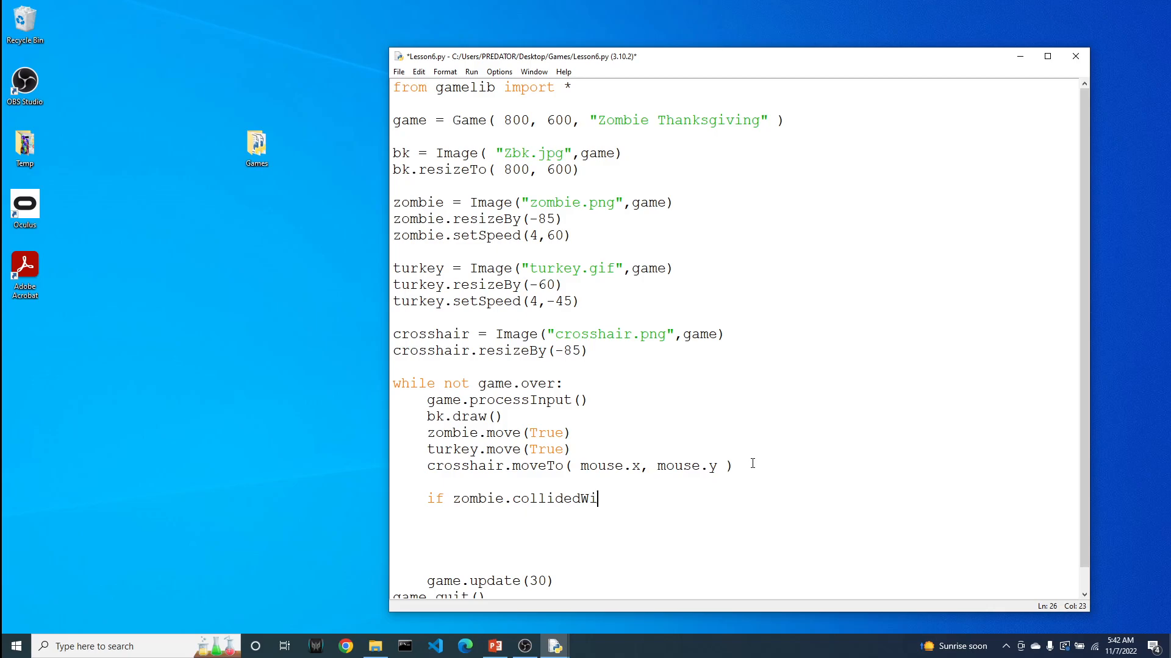
{"action": "type", "text": "th"}
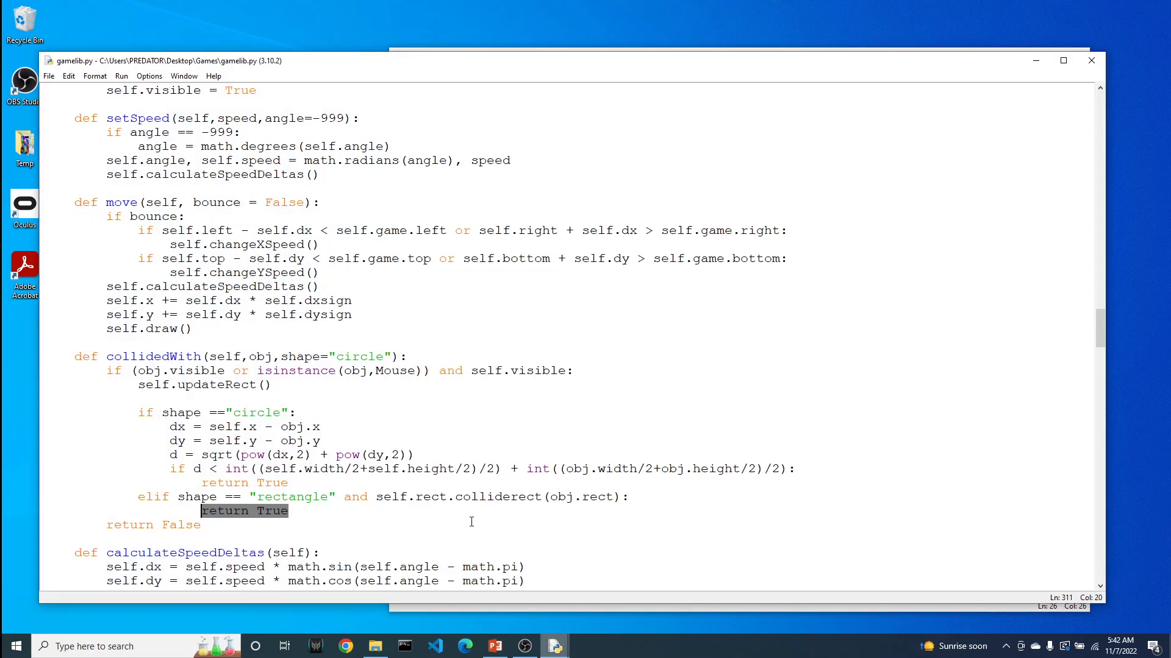
{"action": "mouse_move", "coordinate": [554, 646]}
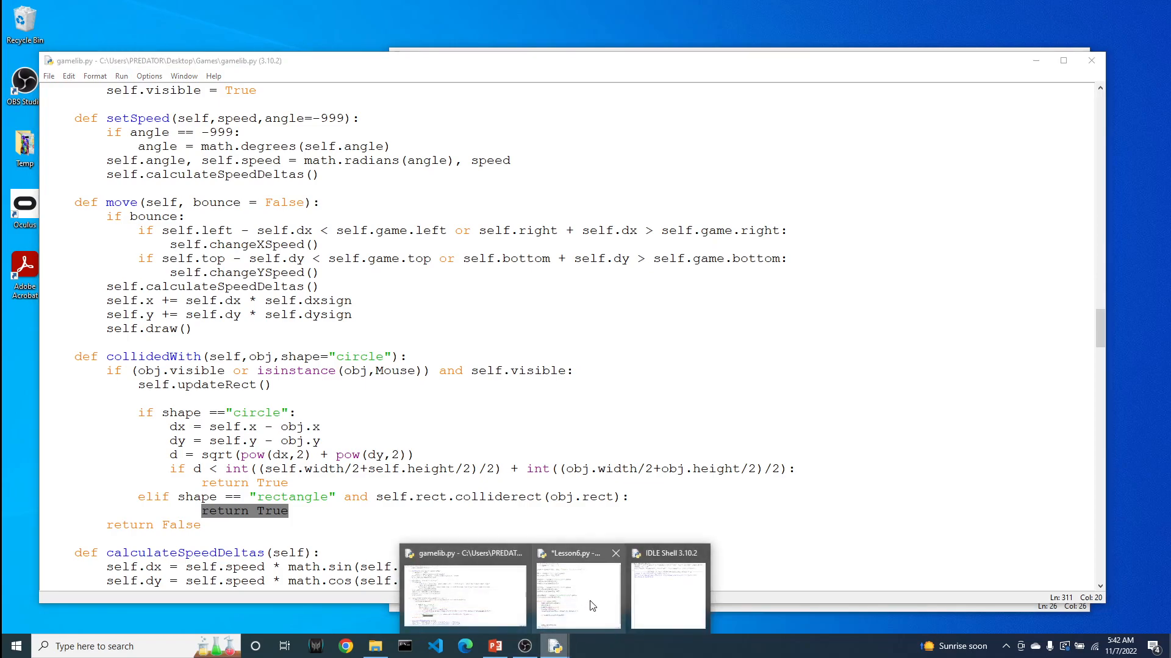
{"action": "left_click", "coordinate": [576, 594]}
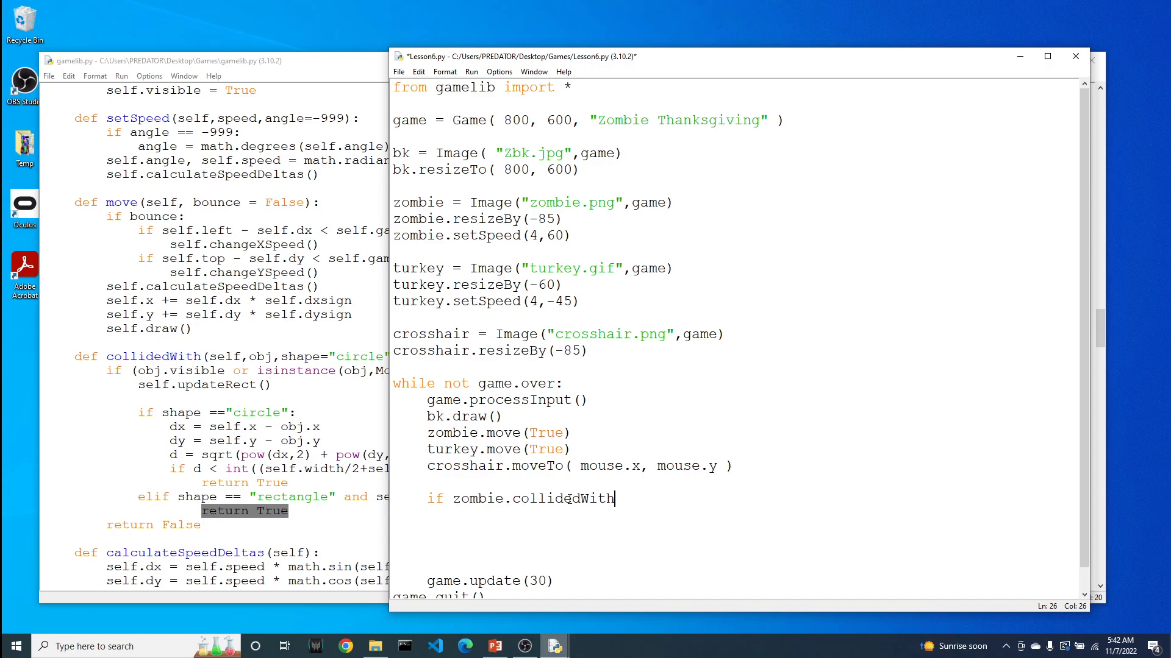
- Complete the condition with (turkey): and an indented print("yum") below it
{"action": "type", "text": "("}
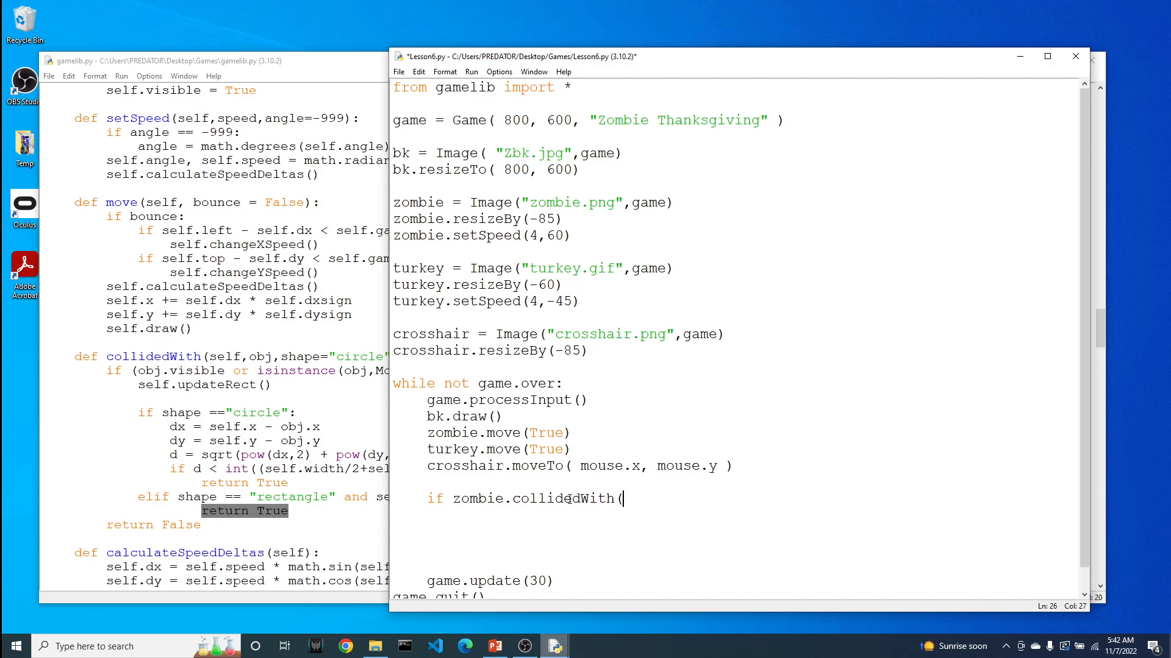
{"action": "type", "text": "tur"}
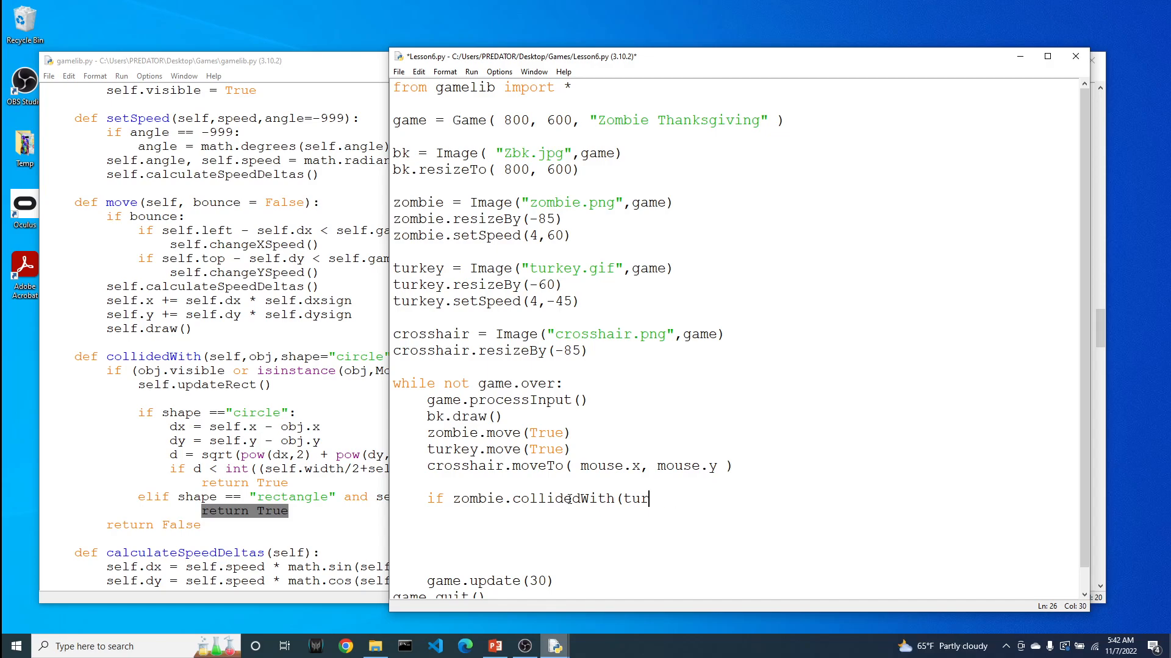
{"action": "type", "text": "key)"}
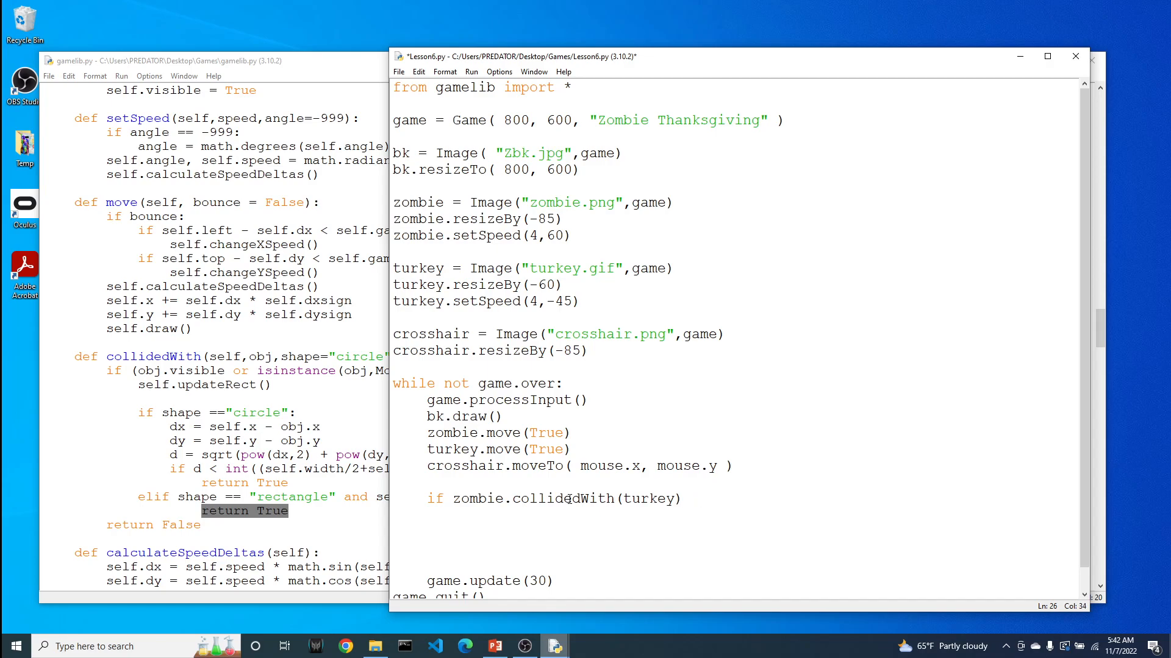
{"action": "type", "text": ":"}
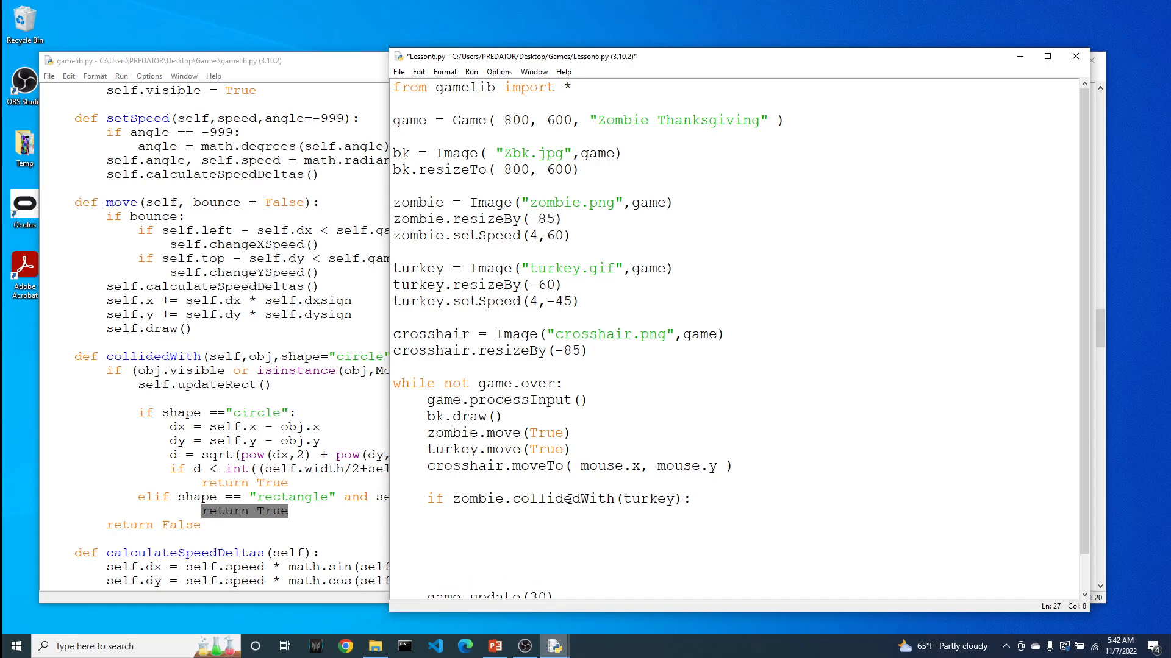
{"action": "type", "text": "print("}
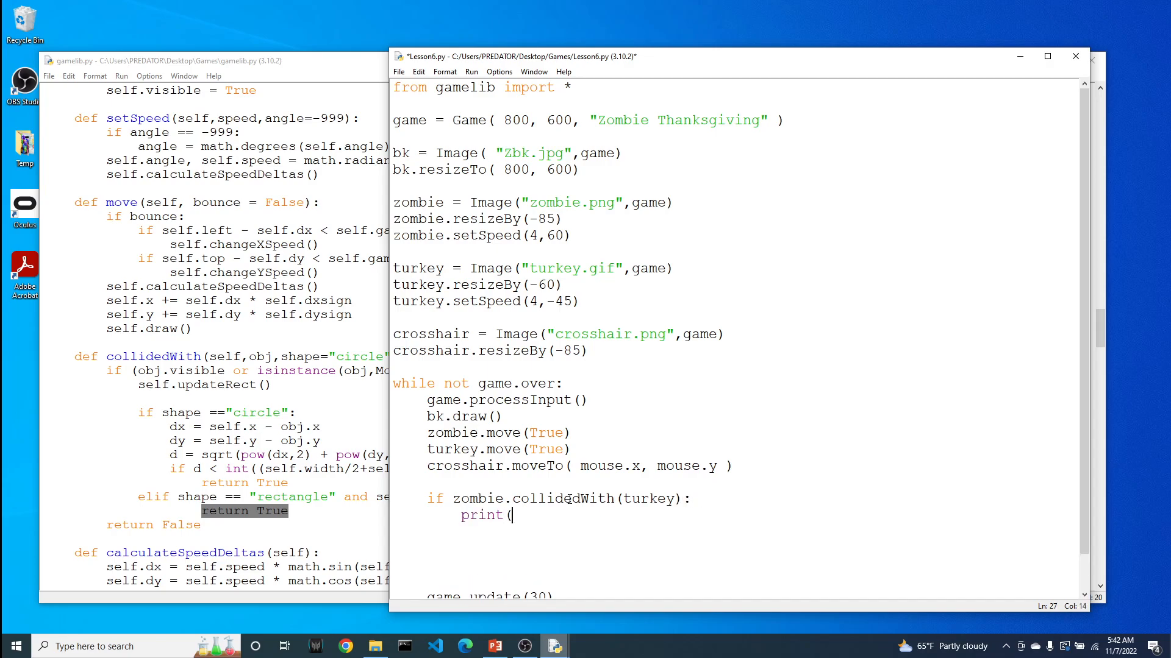
{"action": "type", "text": "\"yum"}
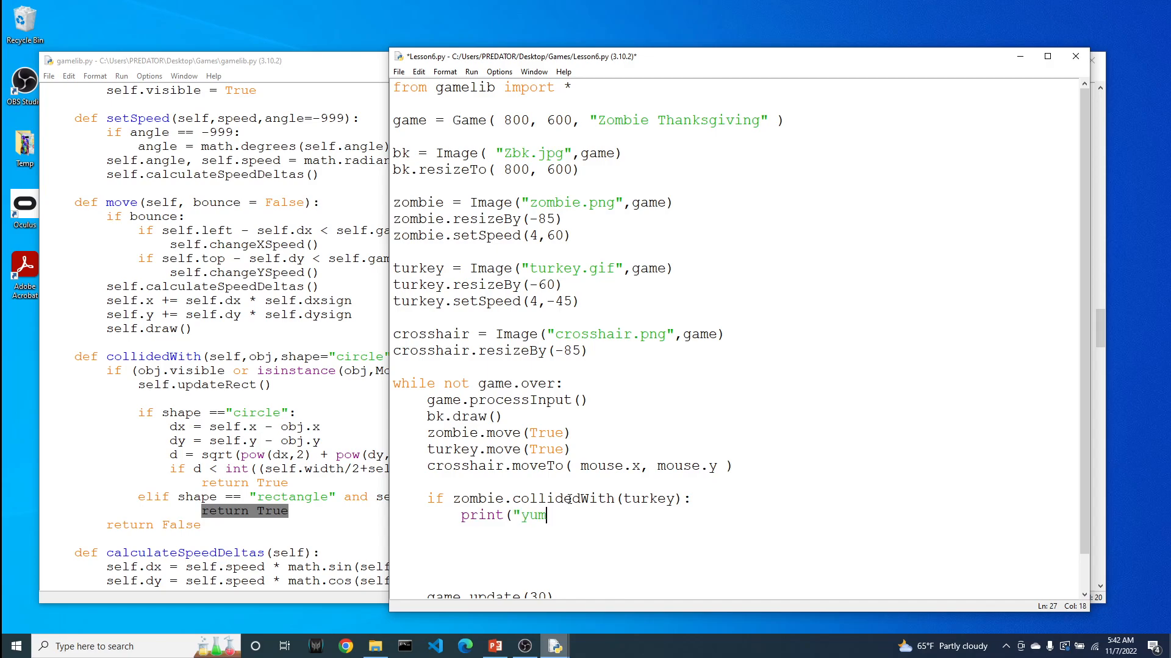
{"action": "type", "text": "\")"}
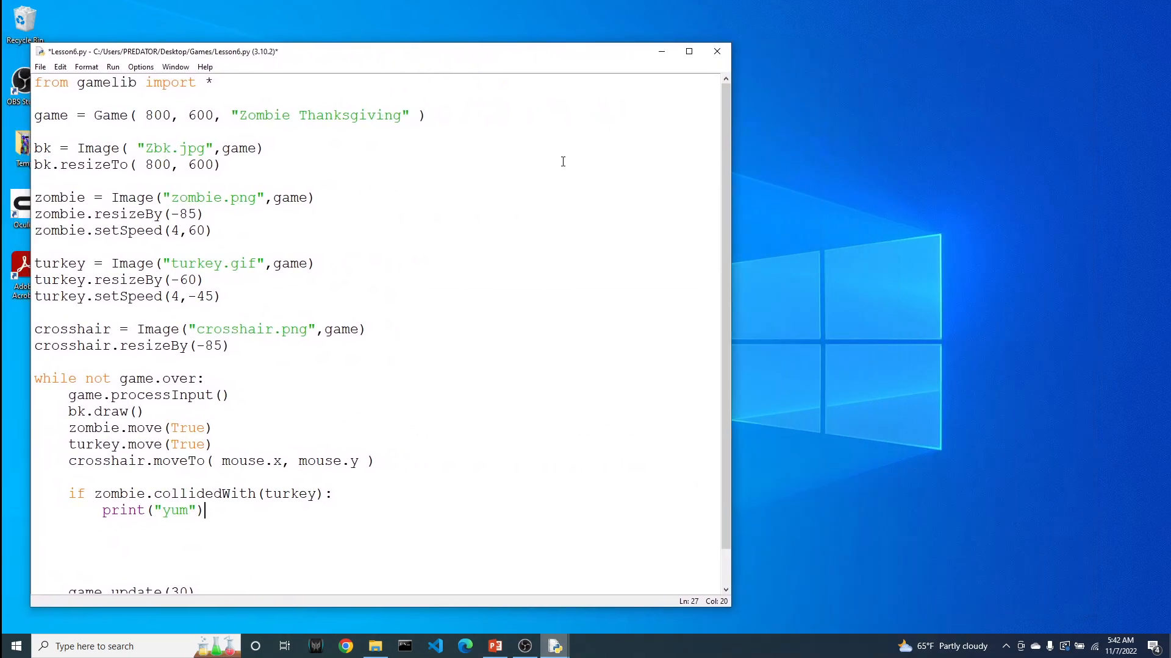
{"action": "mouse_move", "coordinate": [551, 349]}
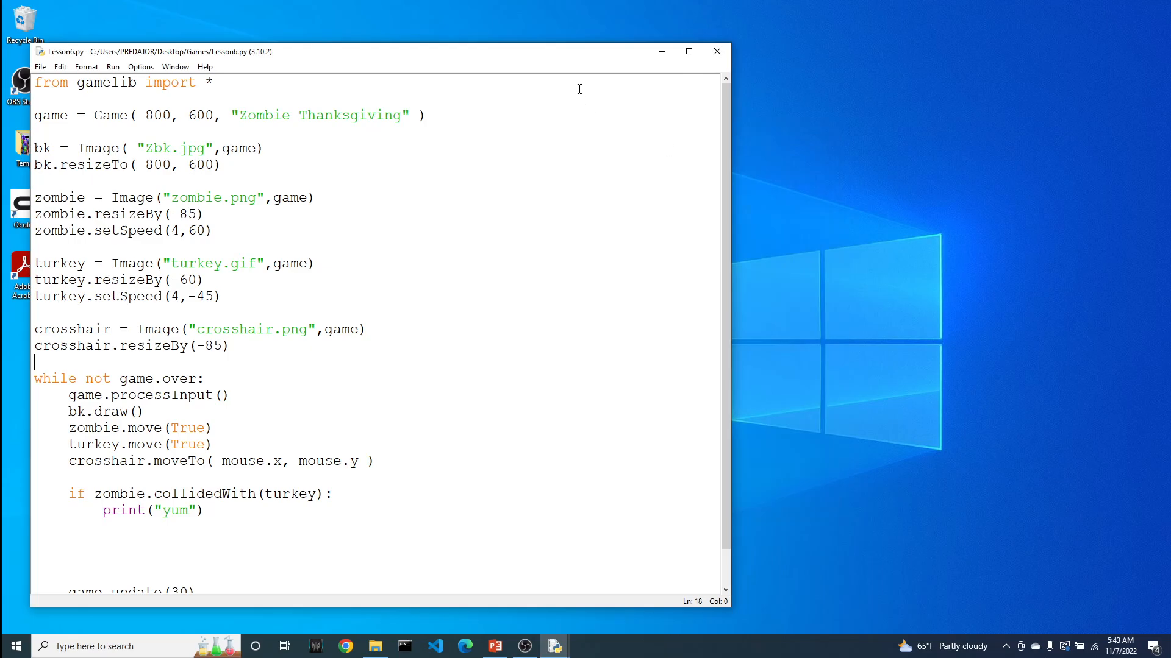
- Replace print("yum") with a turkey.moveTo(x,y) line inside the collision block
{"action": "left_click_drag", "start_coordinate": [373, 51], "coordinate": [500, 40]}
{"action": "type", "text": "x"}
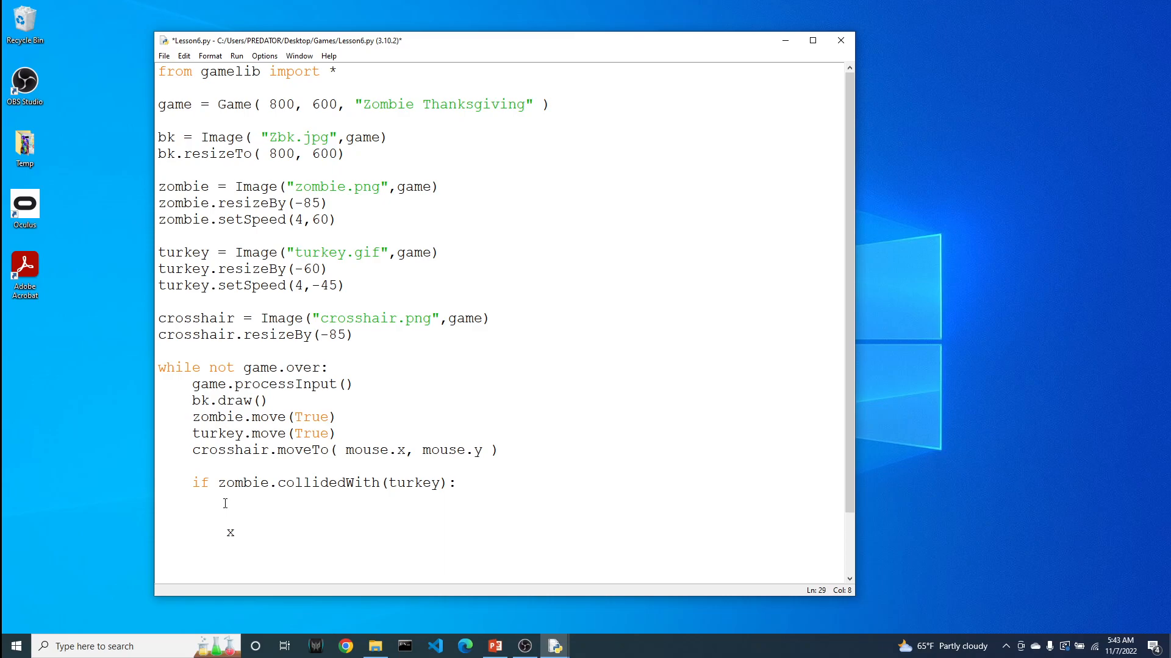
{"action": "type", "text": "z"}
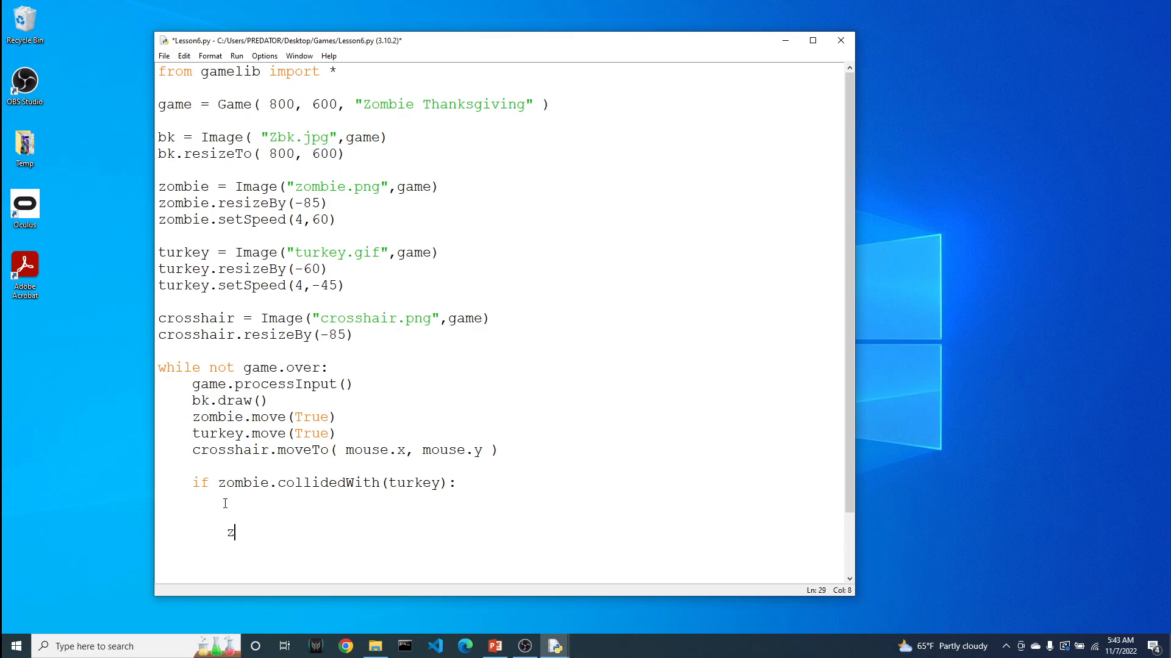
{"action": "type", "text": "ombie."}
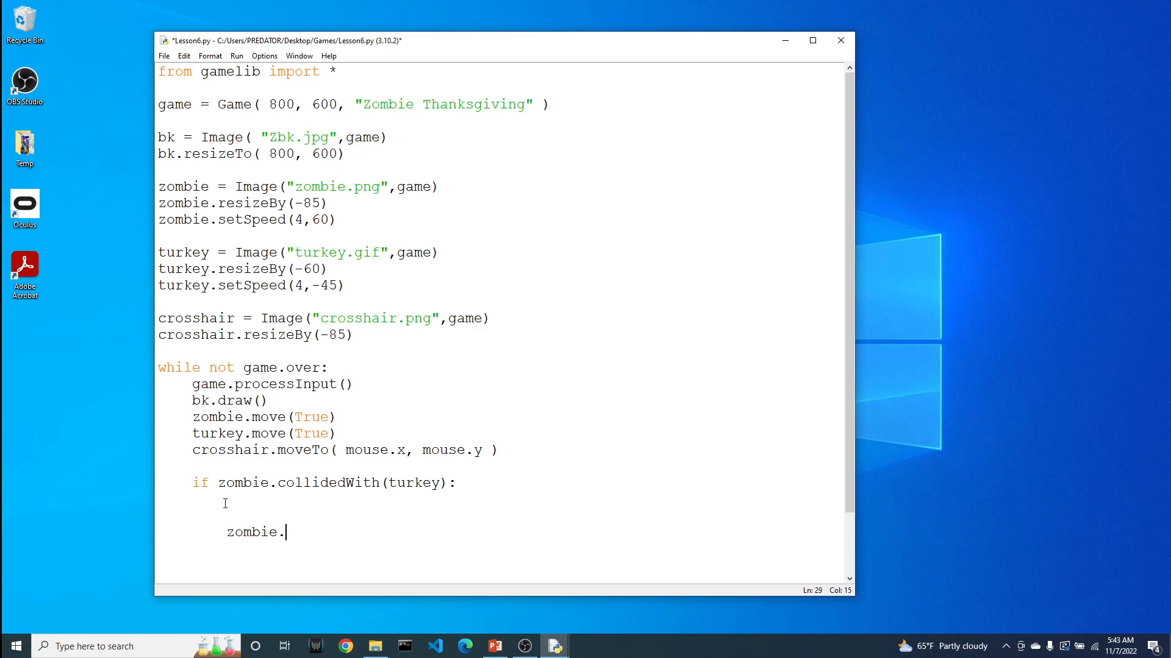
{"action": "type", "text": "moveTo("}
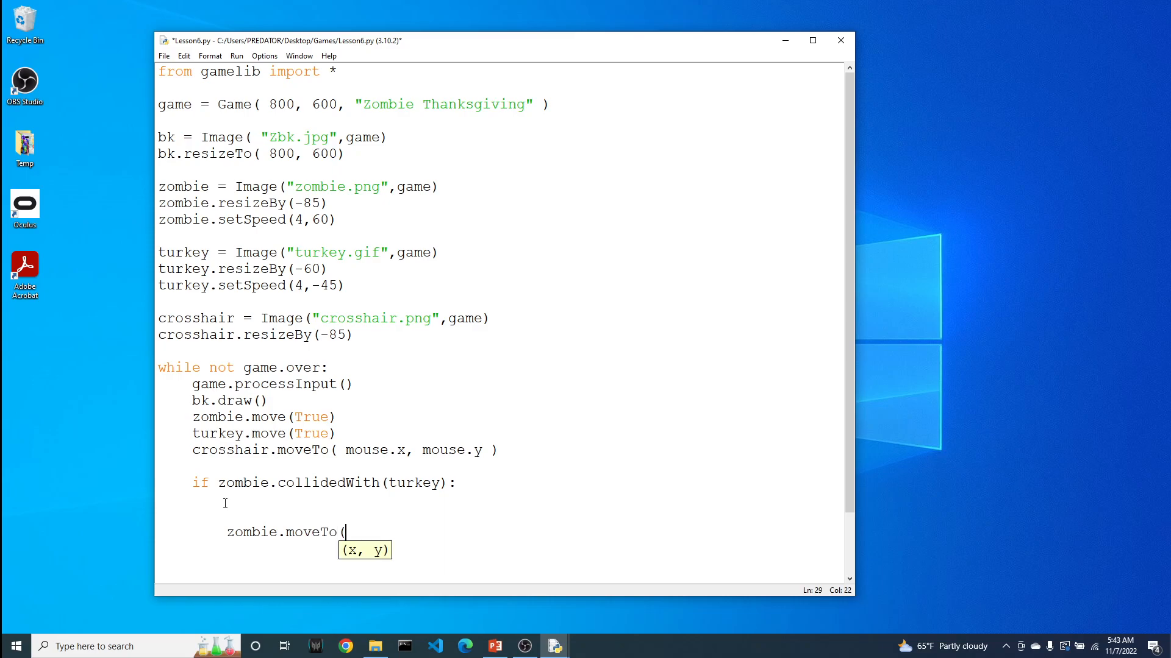
{"action": "type", "text": "\"   \""}
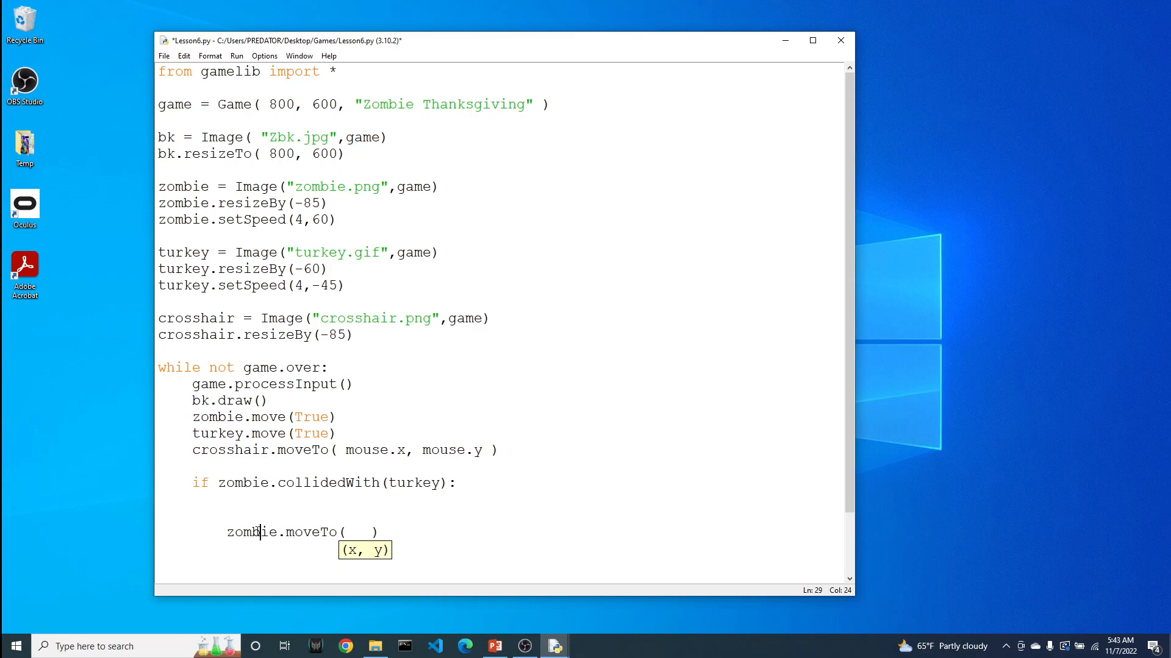
{"action": "type", "text": "turkey"}
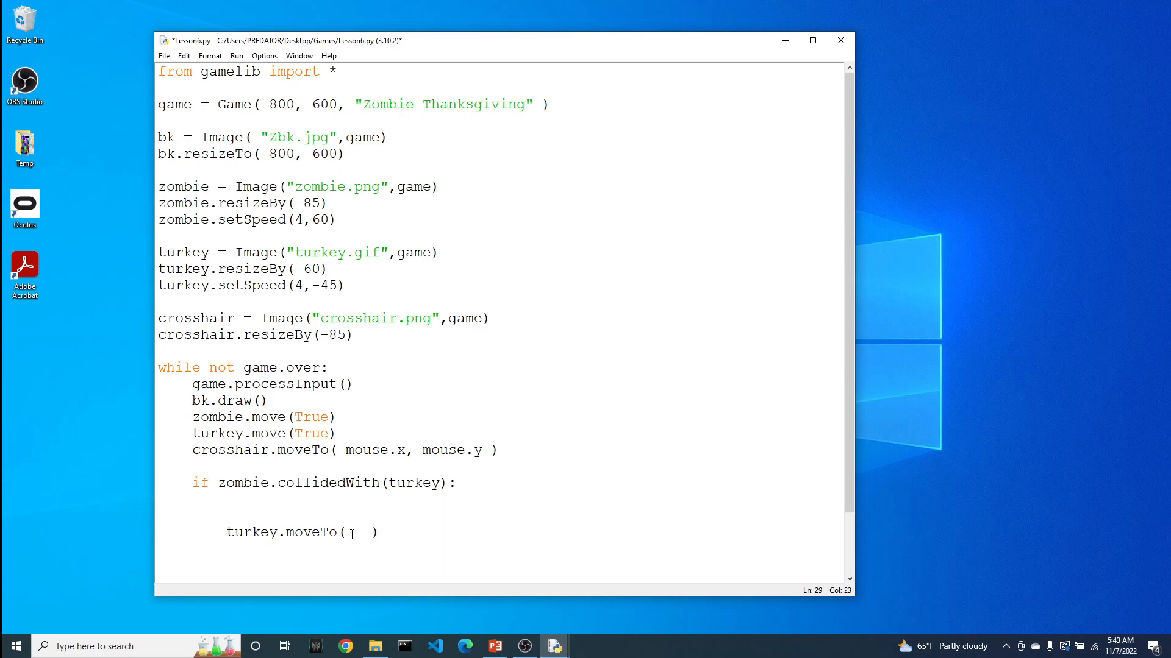
{"action": "type", "text": "x,"}
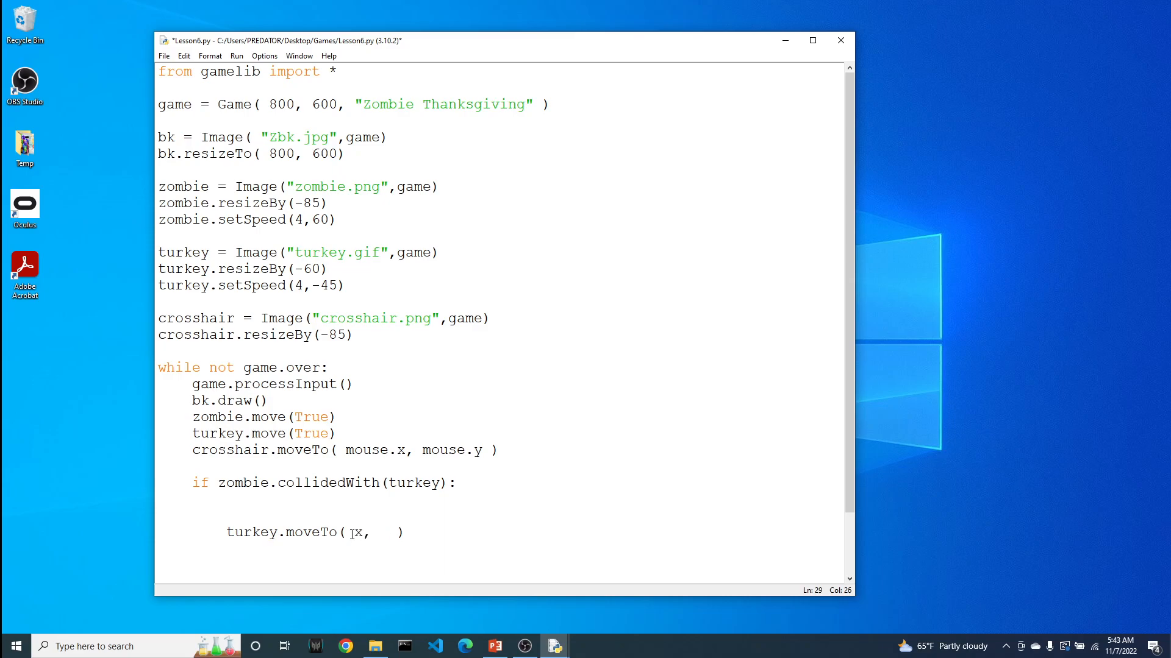
{"action": "type", "text": "y"}
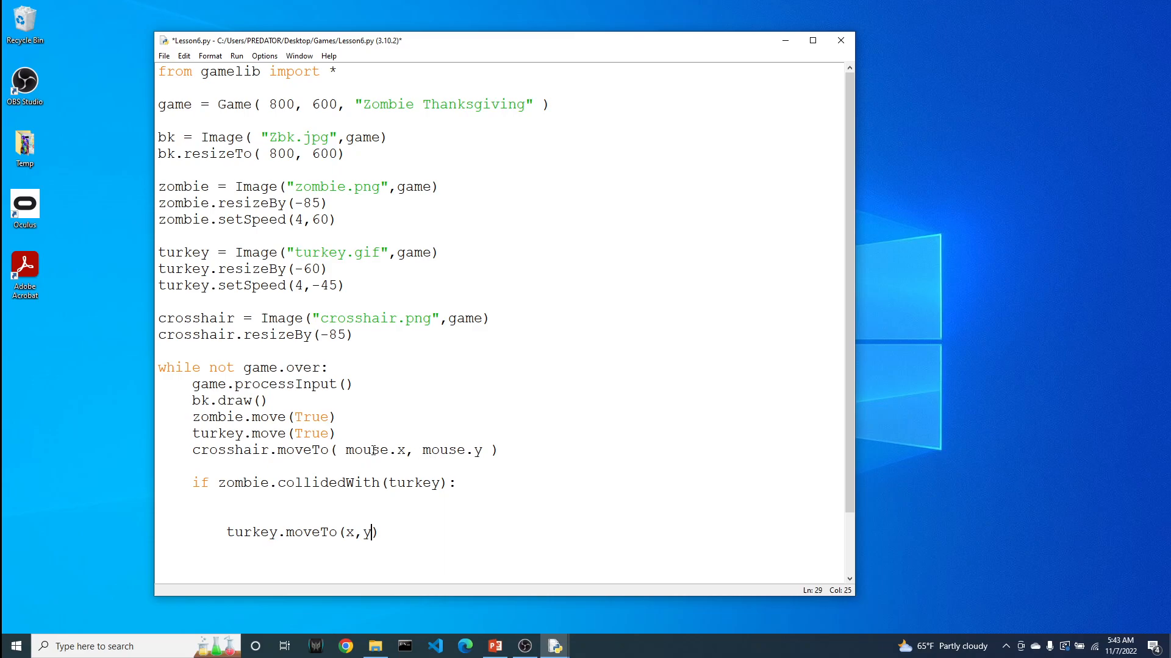
{"action": "mouse_move", "coordinate": [286, 536]}
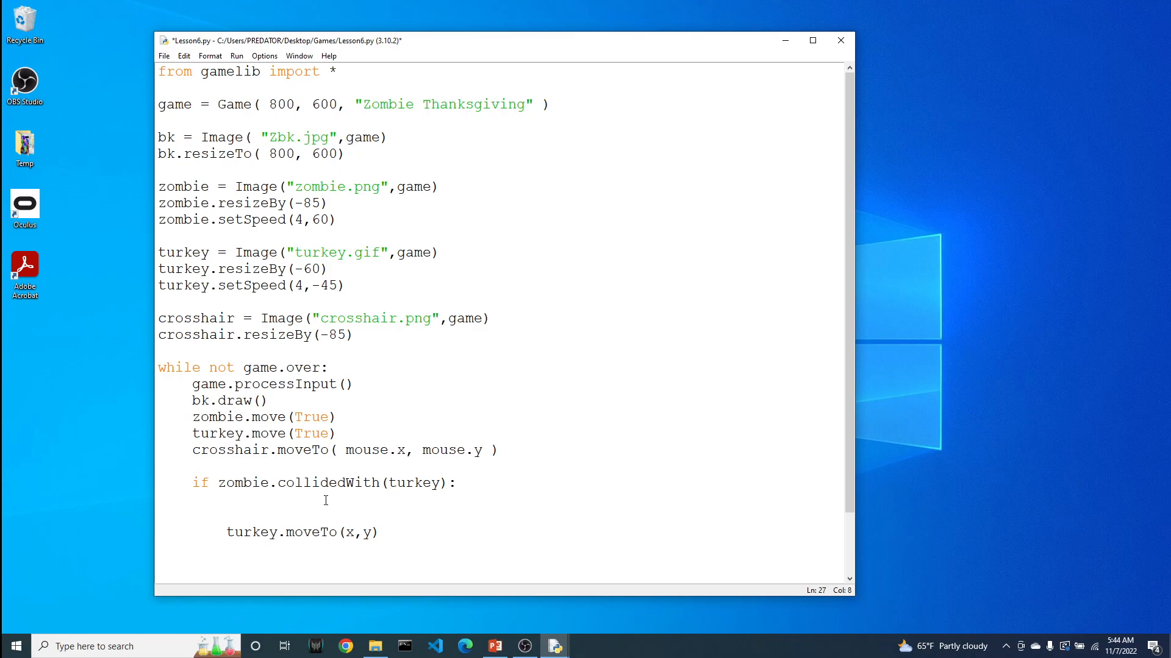
- Add x = randint(100,700) above the moveTo line in the collision block
{"action": "type", "text": "x ="}
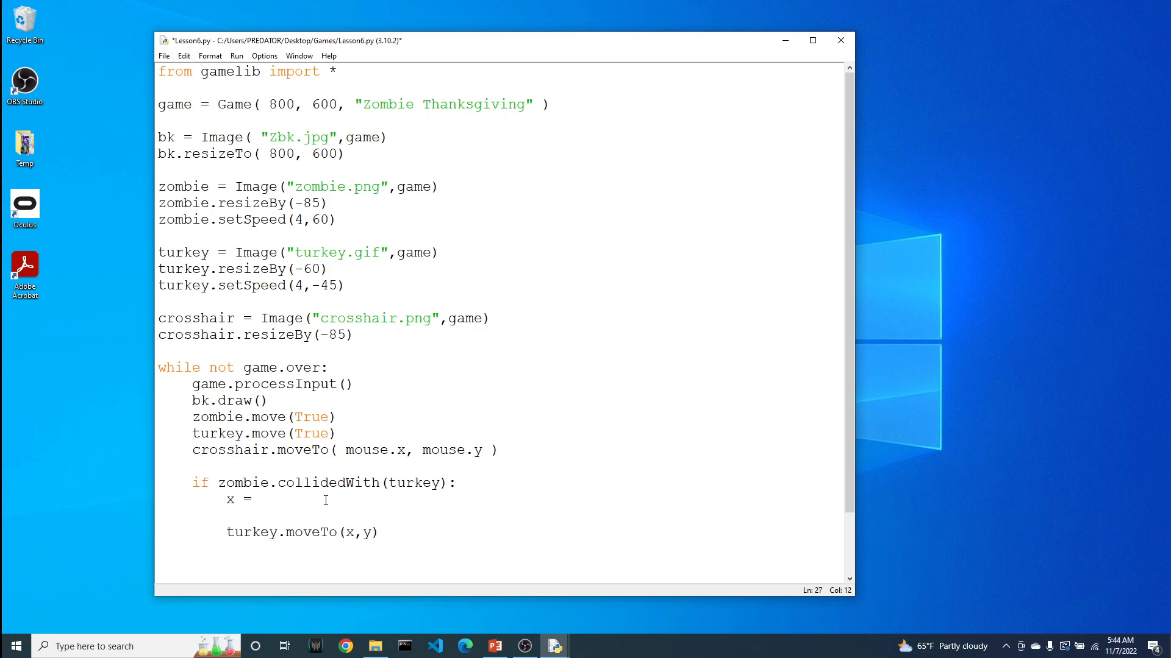
{"action": "type", "text": "ran"}
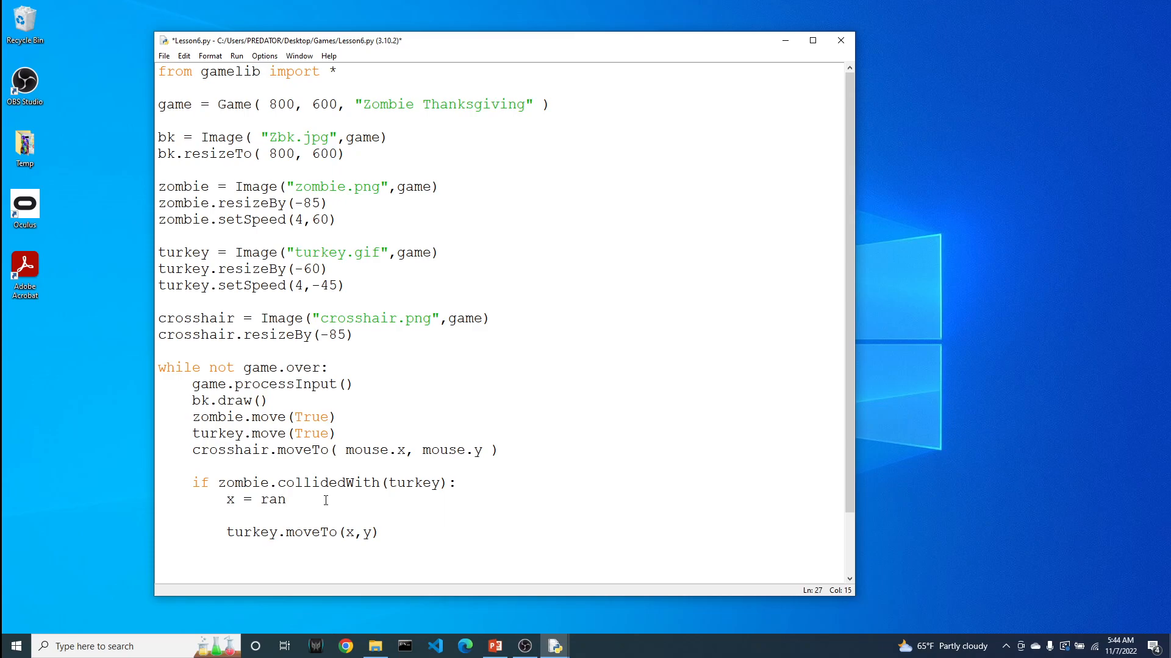
{"action": "type", "text": "din("}
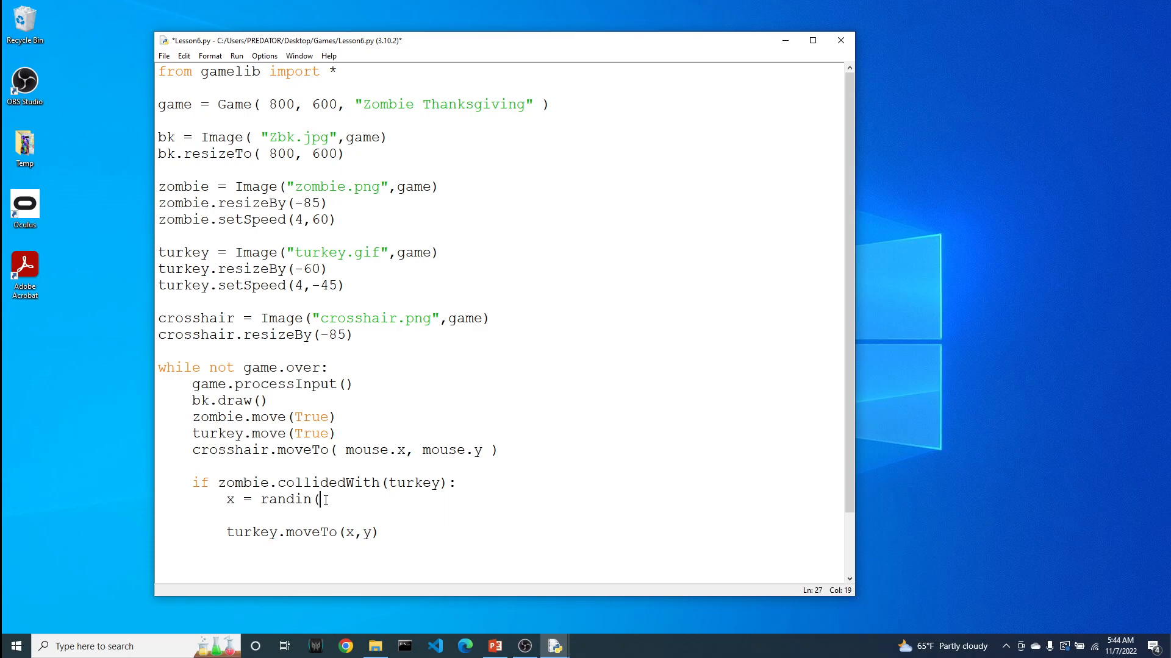
{"action": "type", "text": "t"}
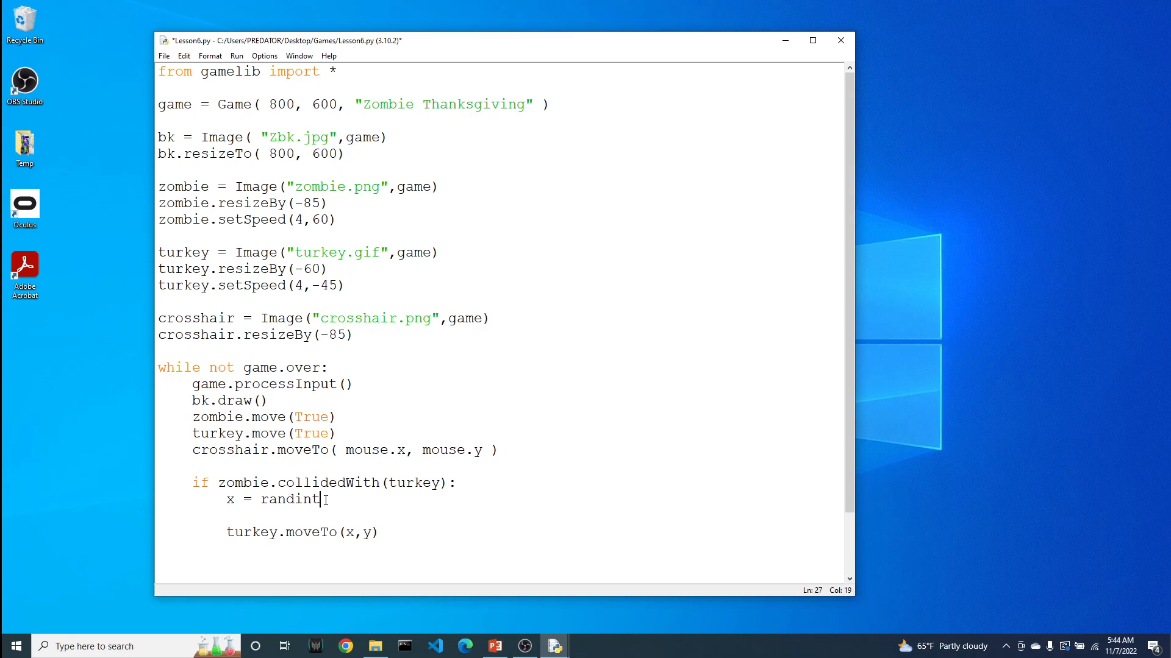
{"action": "type", "text": "("}
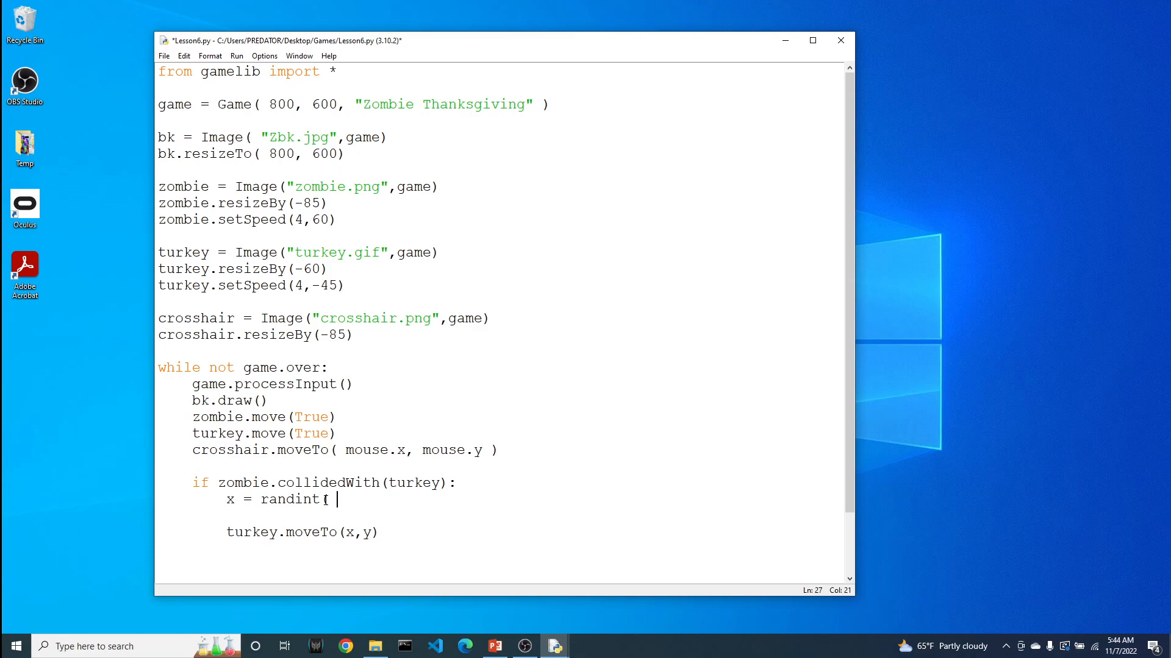
{"action": "key", "text": "Backspace"}
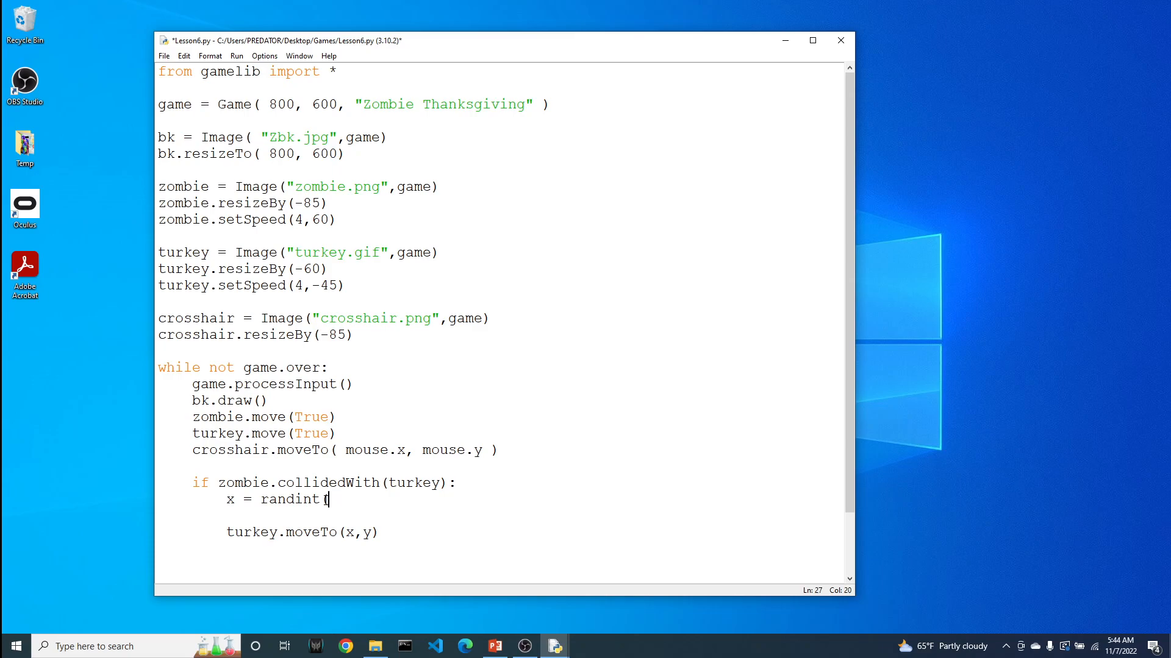
{"action": "type", "text": "100"}
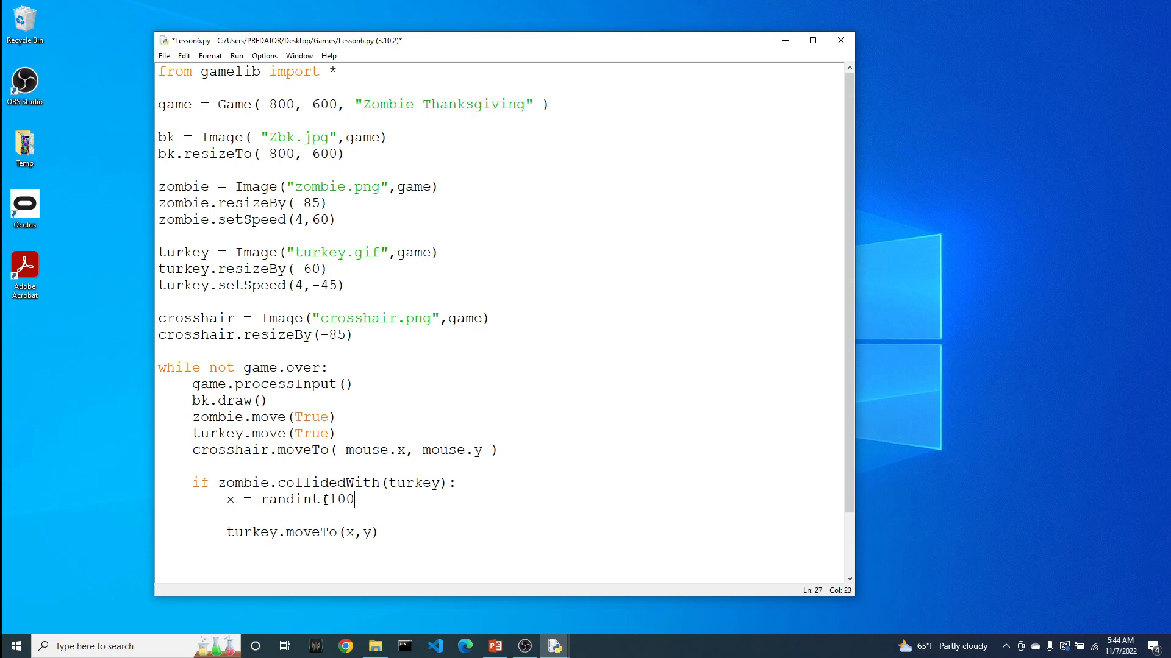
{"action": "type", "text": ",700)"}
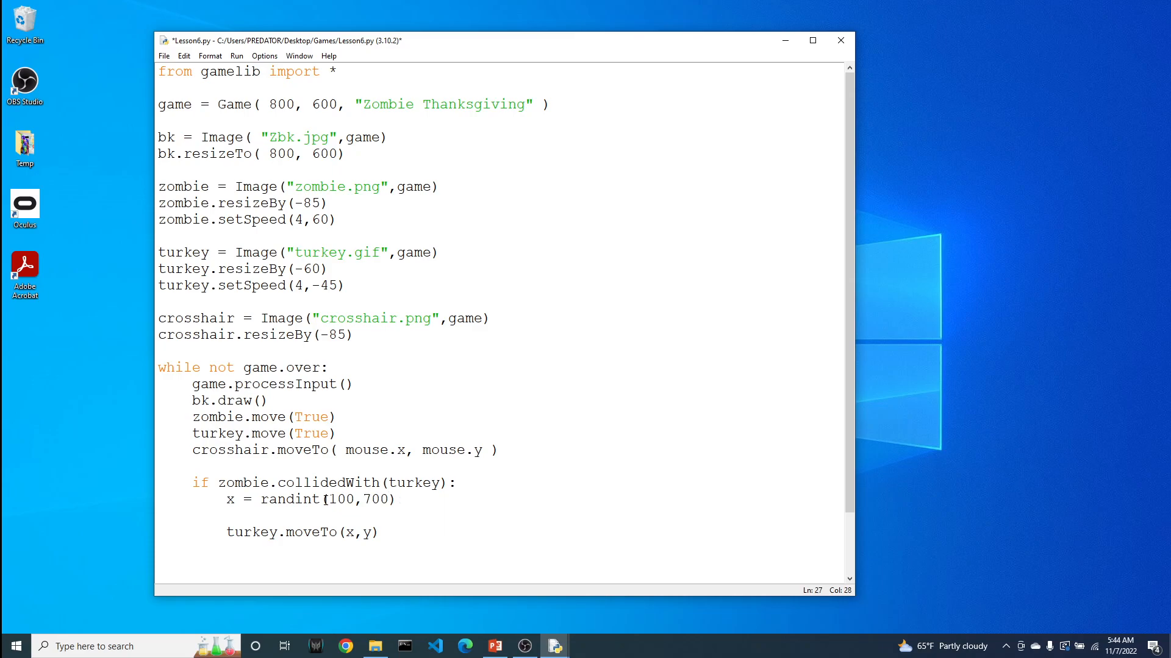
{"action": "mouse_move", "coordinate": [296, 172]}
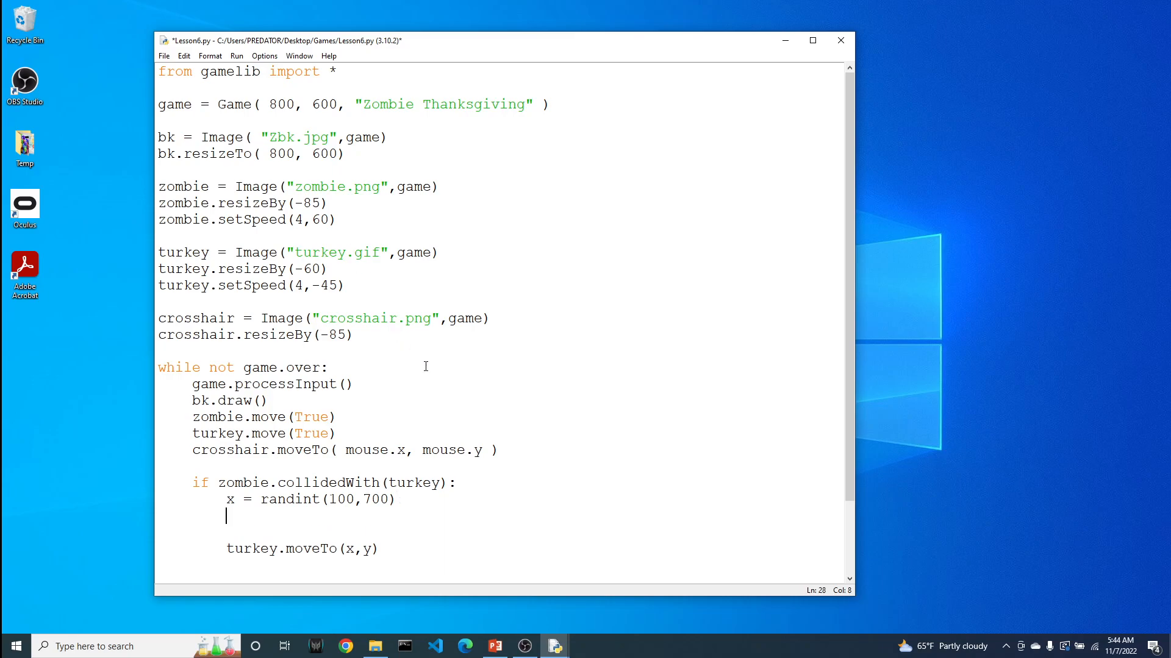
- Add y = randint(100,500) below it and run the game again
{"action": "type", "text": "y = t"}
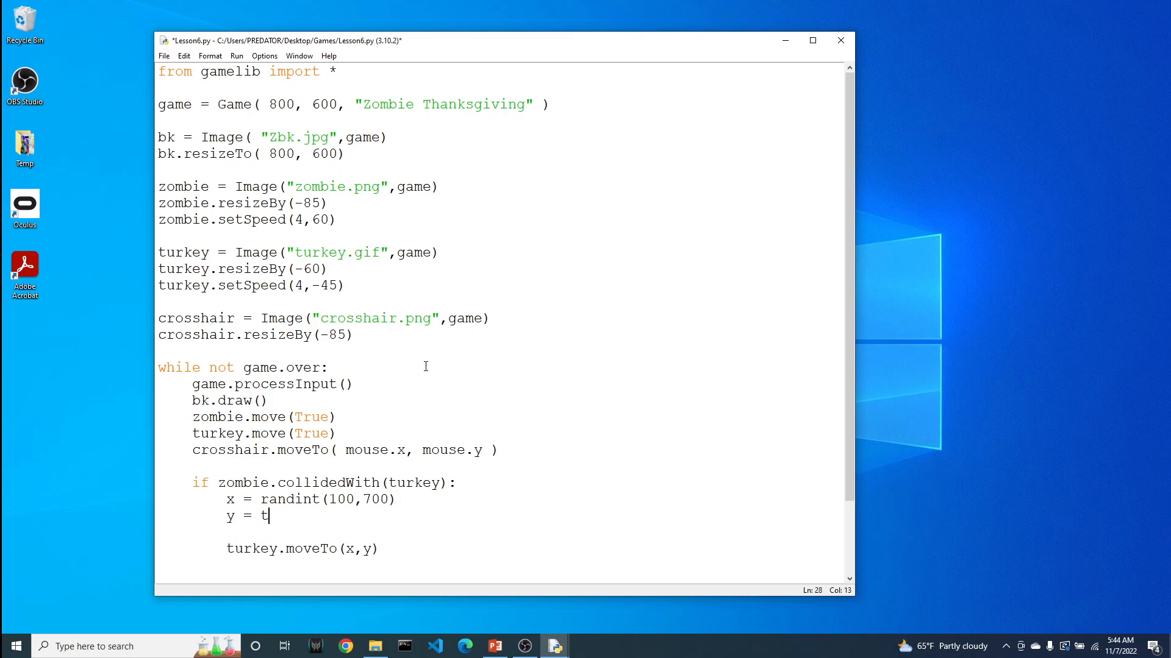
{"action": "type", "text": "an"}
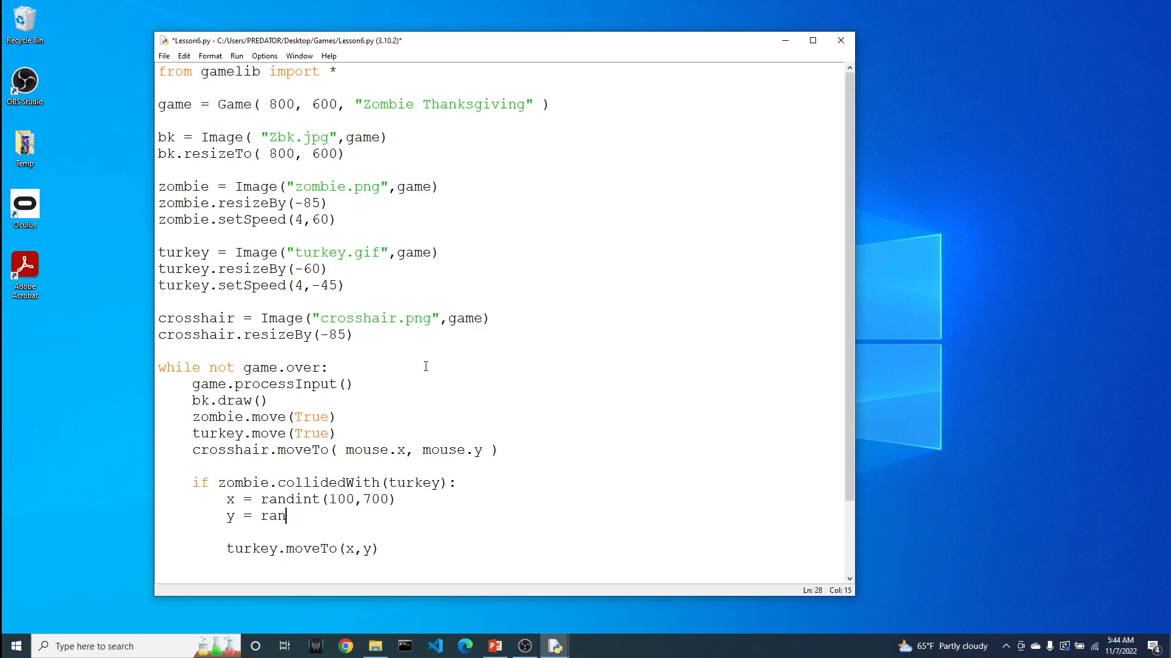
{"action": "type", "text": "dint(1"}
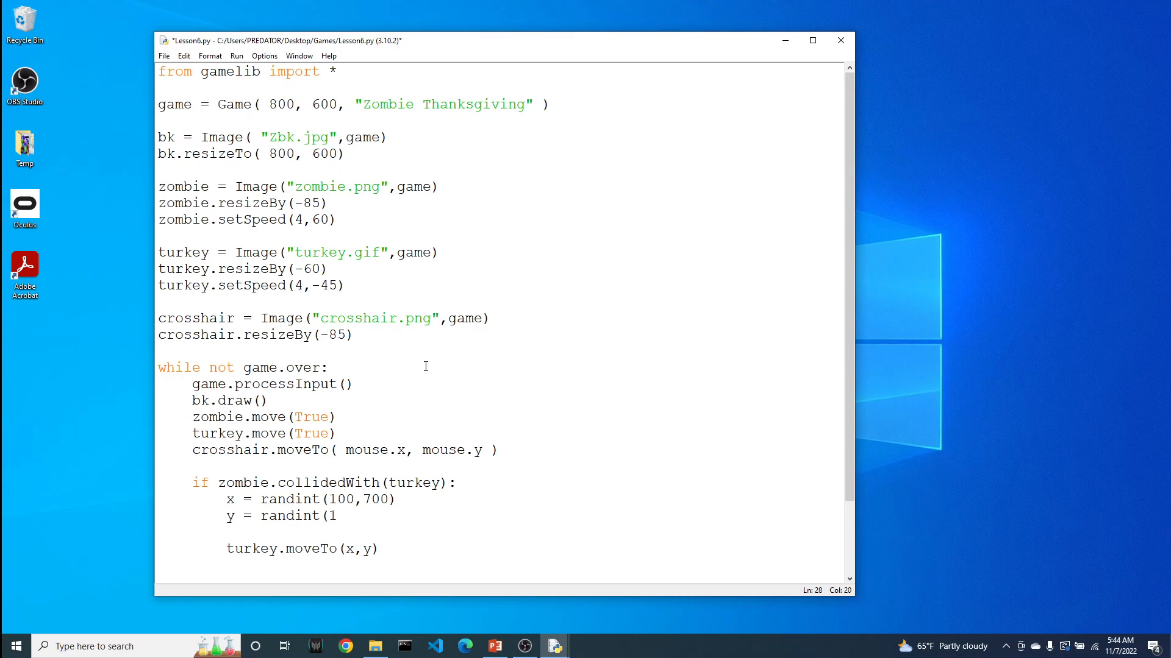
{"action": "type", "text": "00,"}
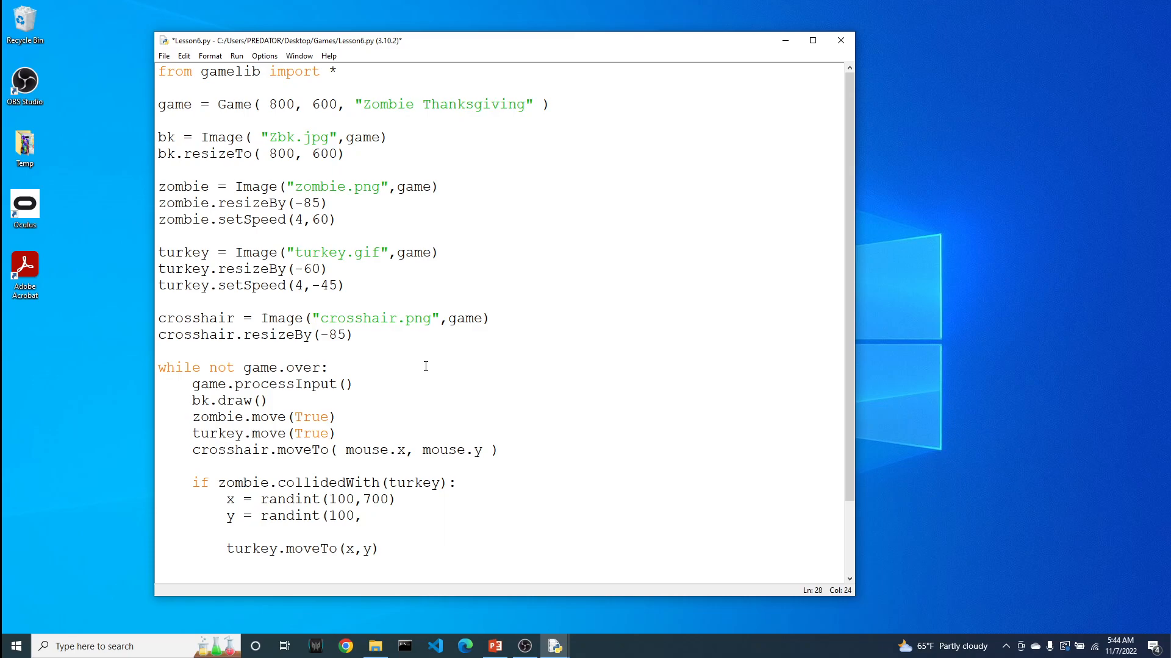
{"action": "type", "text": "500)"}
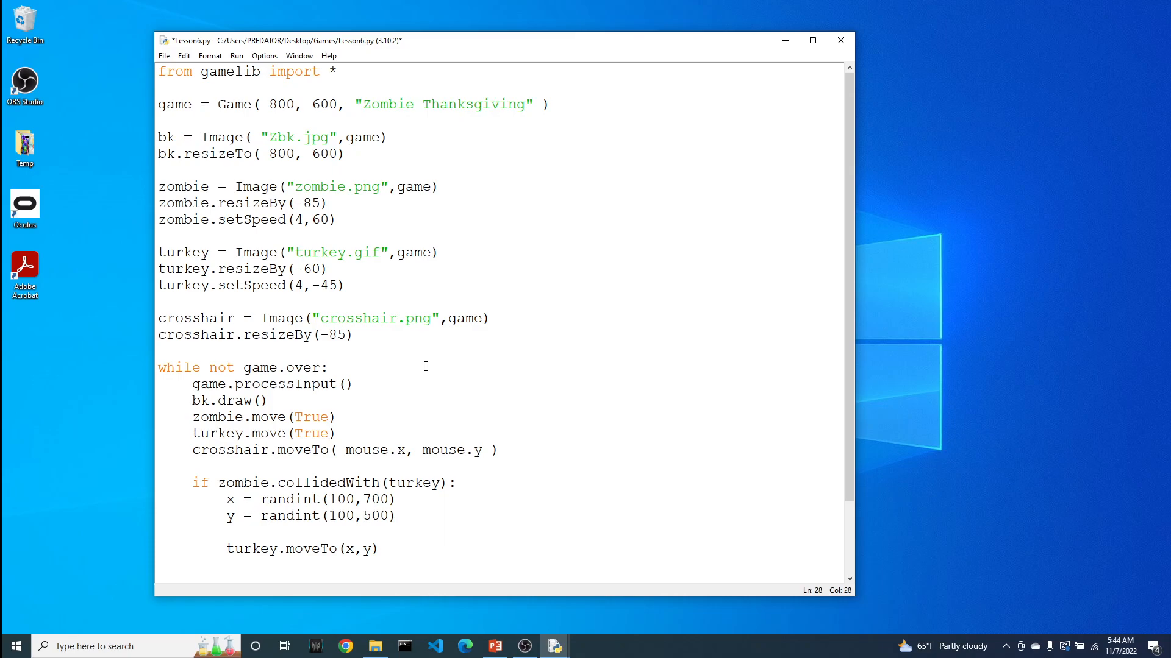
{"action": "left_click", "coordinate": [395, 516]}
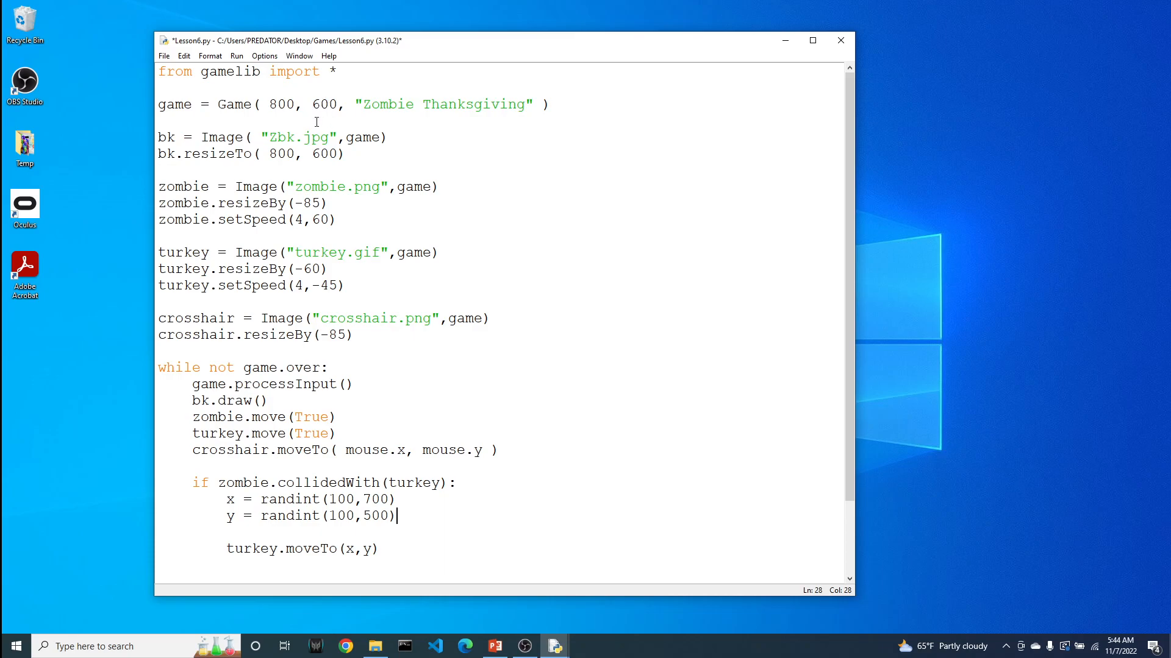
{"action": "mouse_move", "coordinate": [440, 473]}
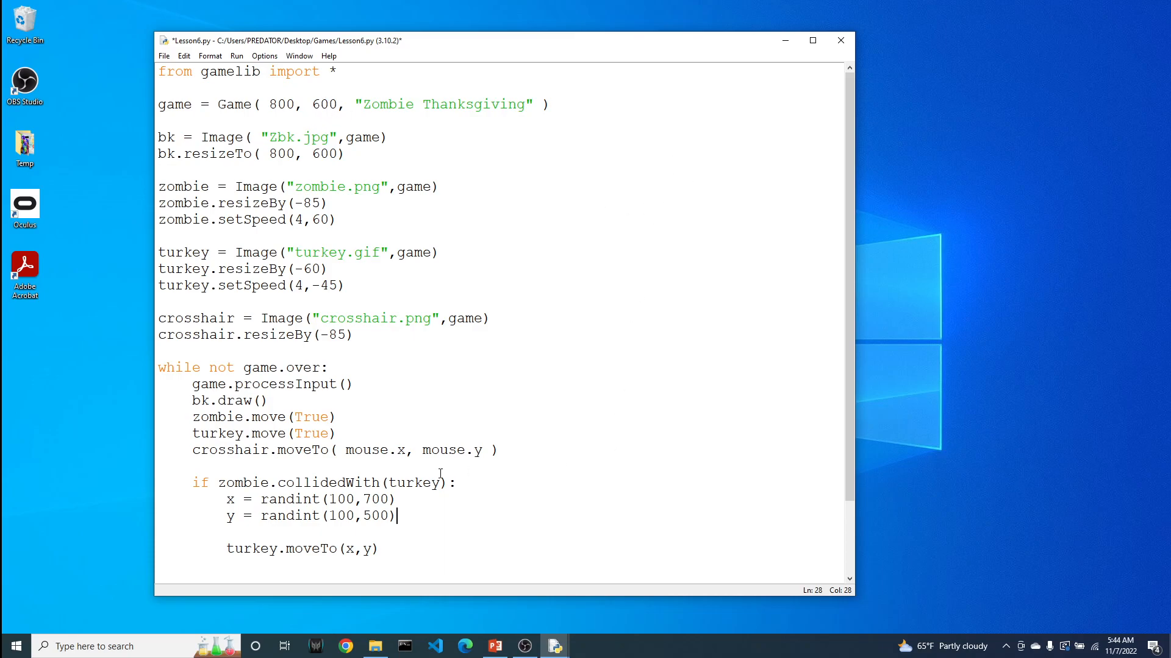
{"action": "left_click", "coordinate": [387, 528]}
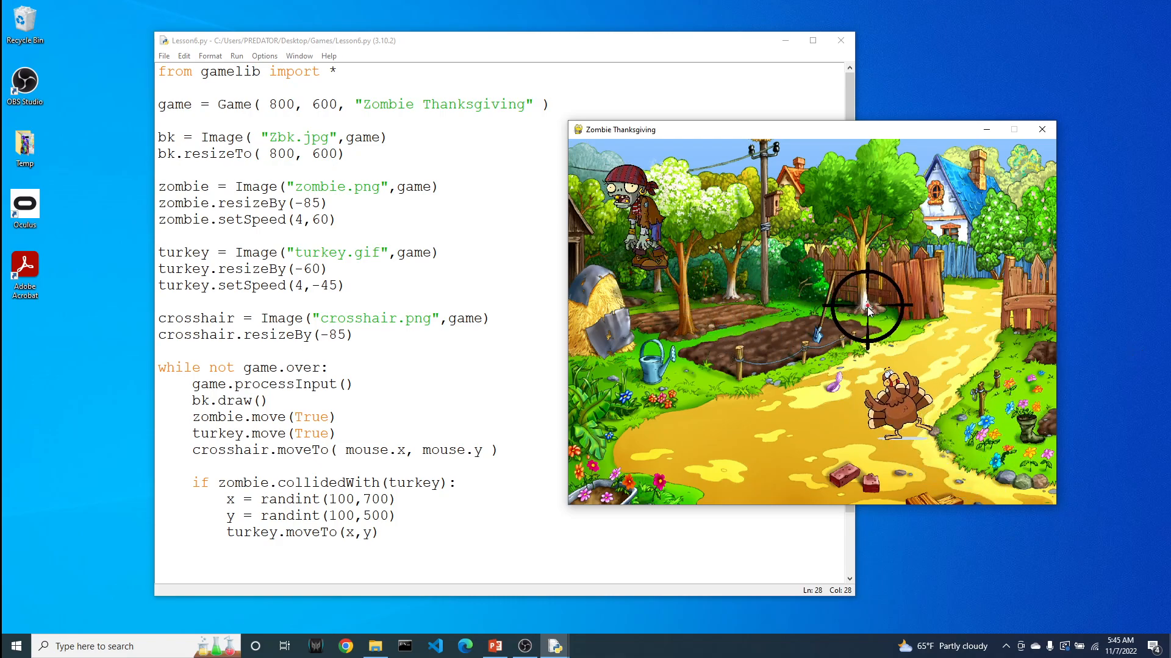
{"action": "mouse_move", "coordinate": [996, 325]}
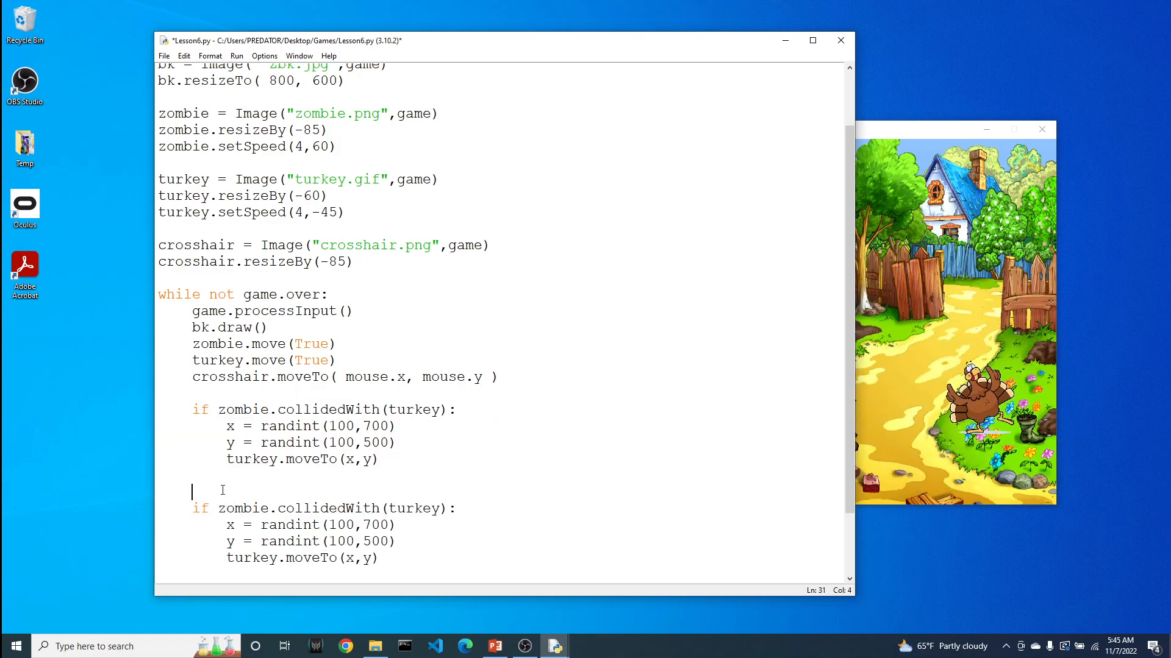
- In the copied block, change the check to collide with mouse and move the zombie instead
{"action": "double_click", "coordinate": [244, 492]}
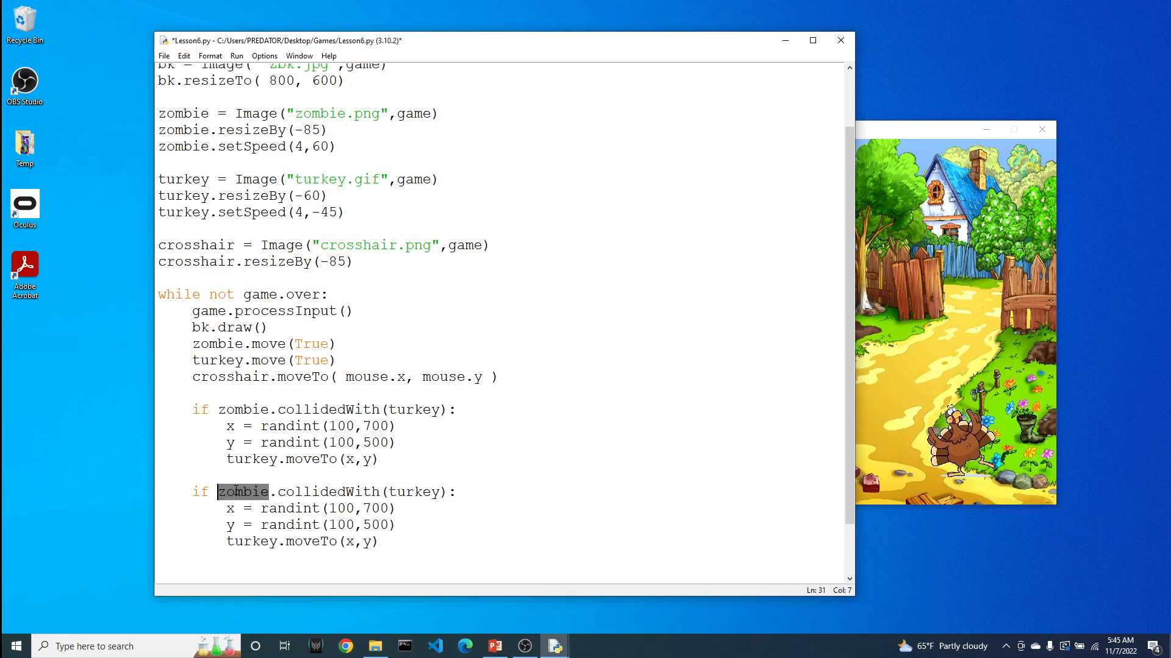
{"action": "double_click", "coordinate": [413, 491]}
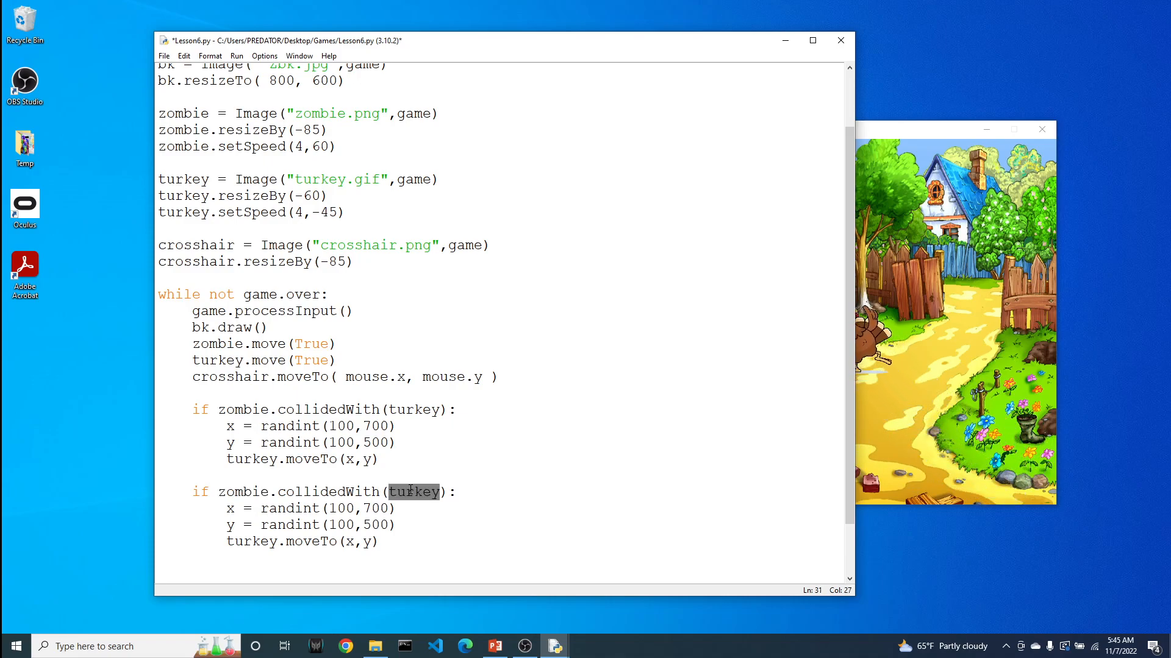
{"action": "type", "text": "mouse"}
{"action": "left_click", "coordinate": [301, 541]}
{"action": "type", "text": "zo"}
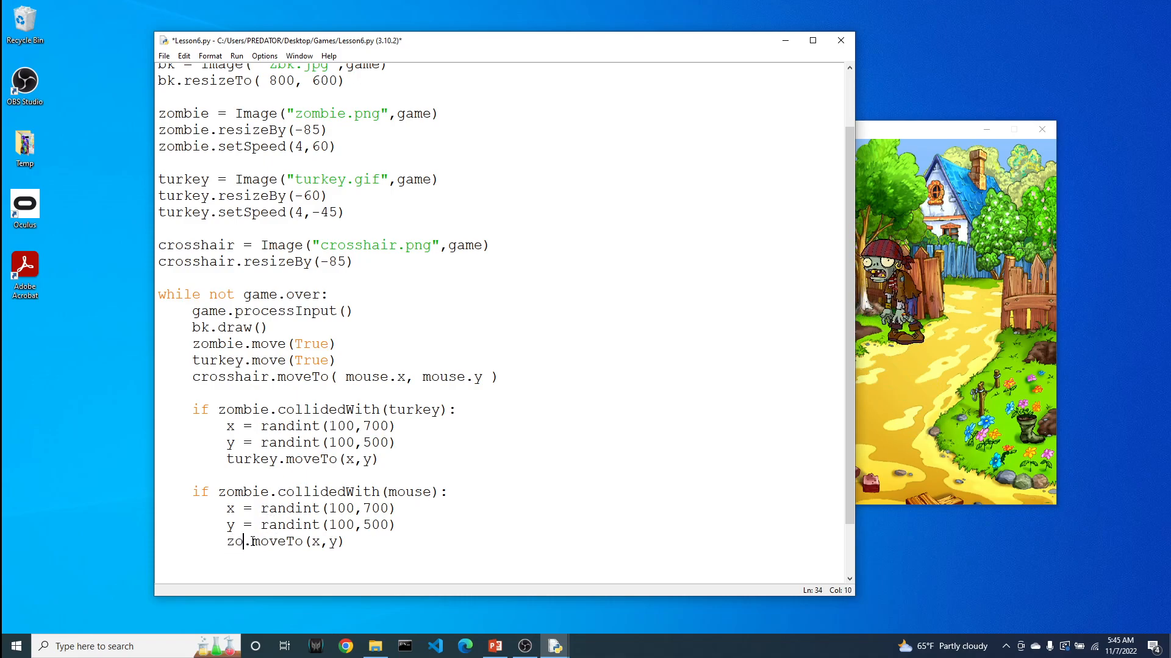
{"action": "type", "text": "mbie"}
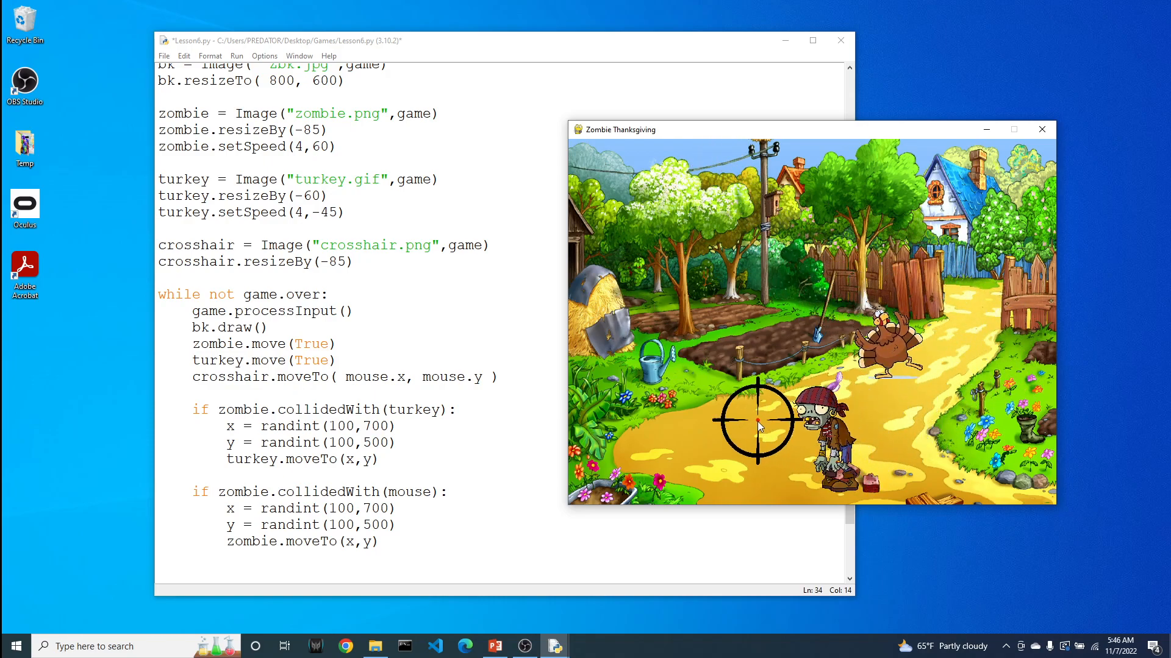
{"action": "mouse_move", "coordinate": [651, 374]}
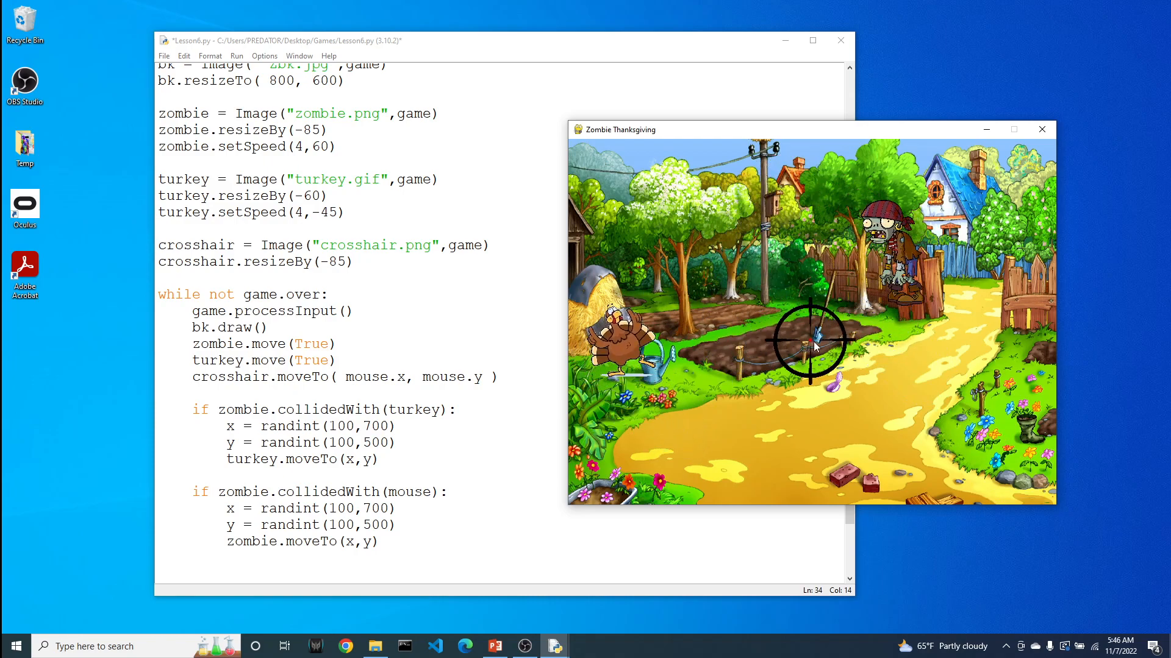
{"action": "mouse_move", "coordinate": [904, 344]}
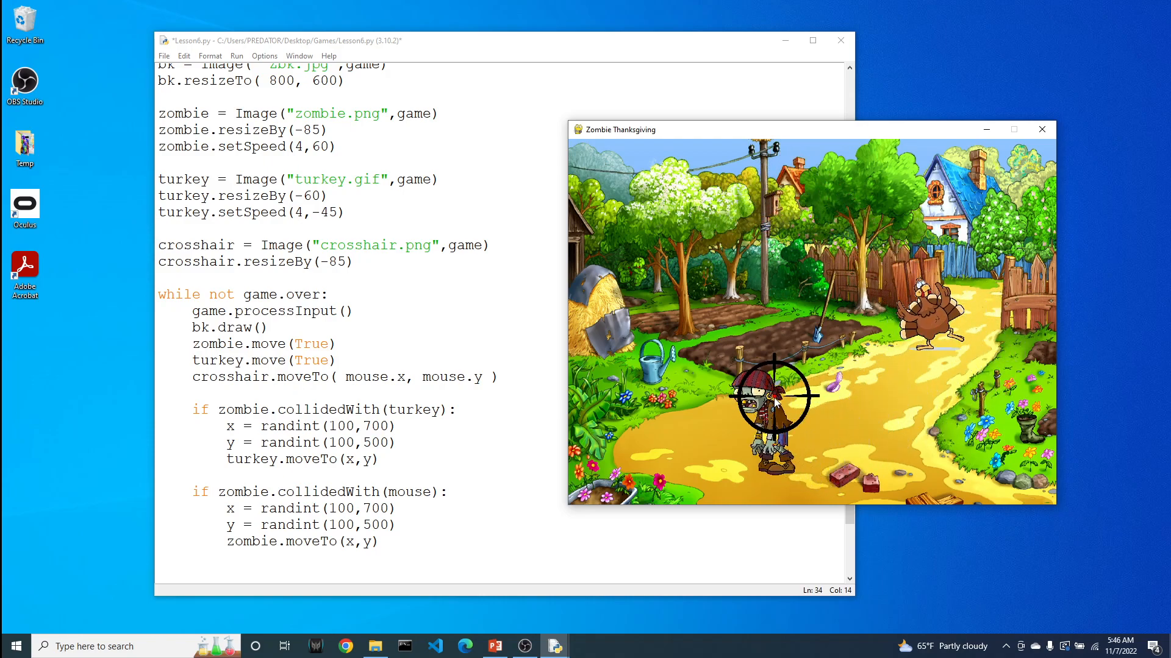
{"action": "mouse_move", "coordinate": [795, 376]}
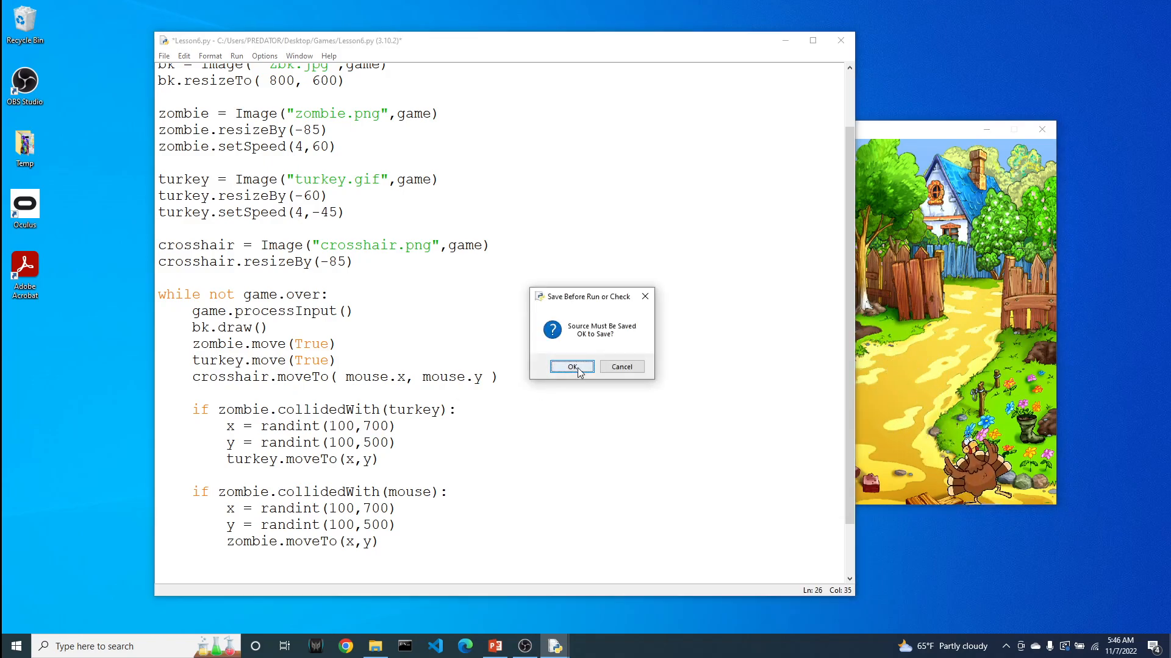
- Confirm Save Before Run so the game launches with the new random jumps
{"action": "left_click", "coordinate": [571, 367]}
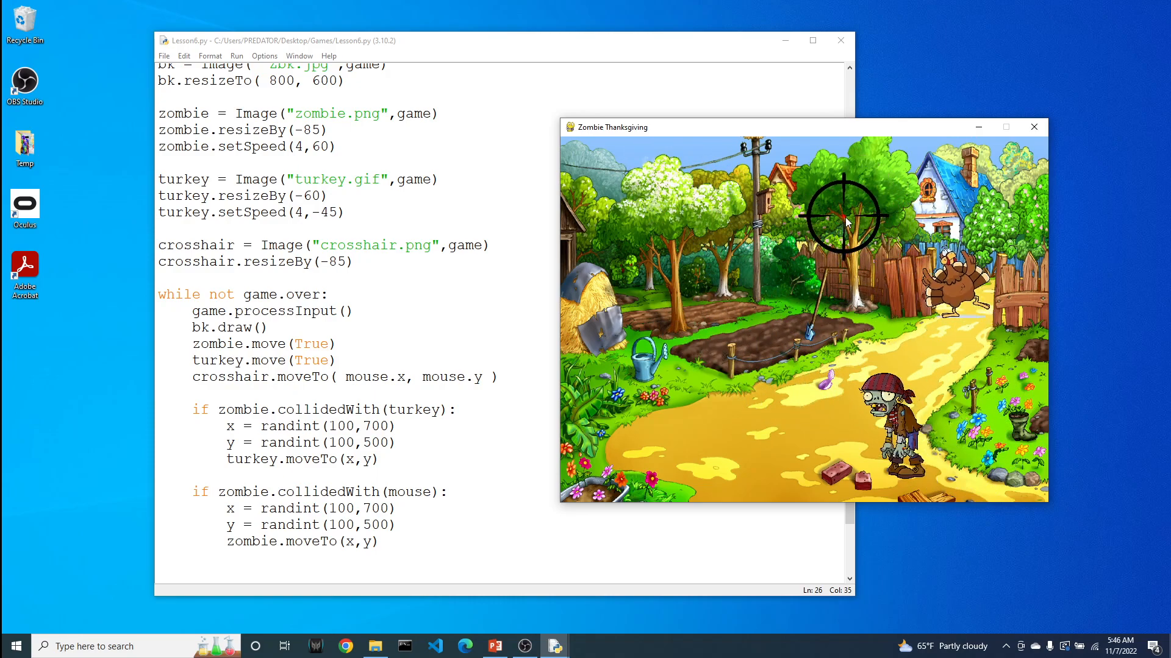
{"action": "mouse_move", "coordinate": [766, 365]}
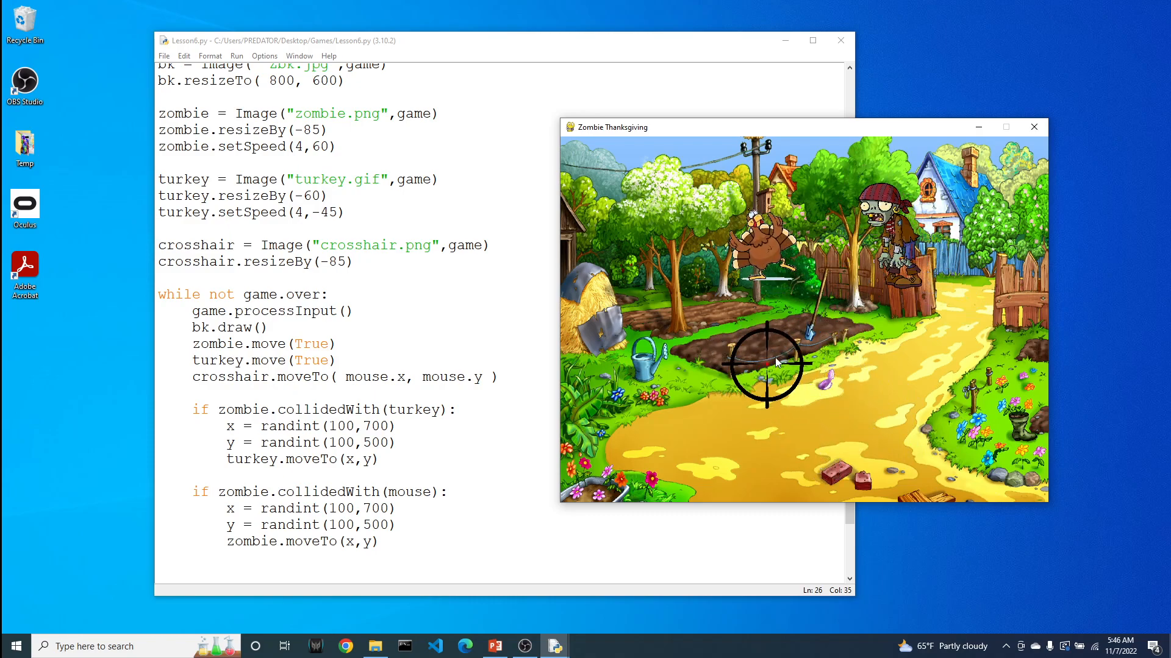
{"action": "mouse_move", "coordinate": [697, 387]}
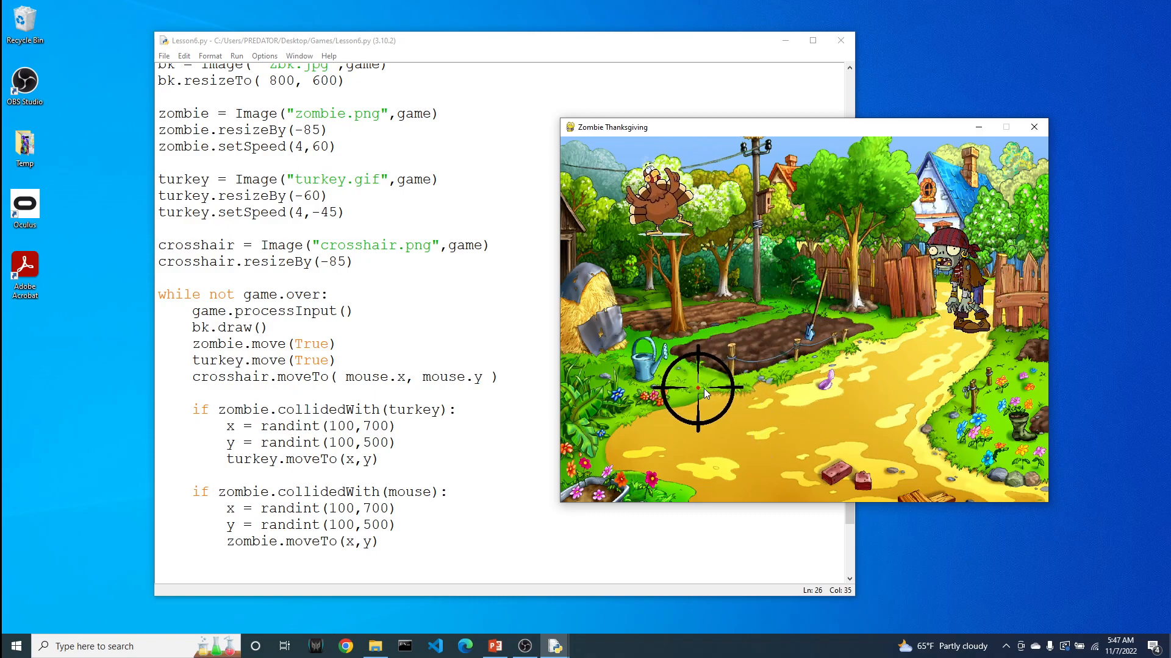
{"action": "mouse_move", "coordinate": [903, 357]}
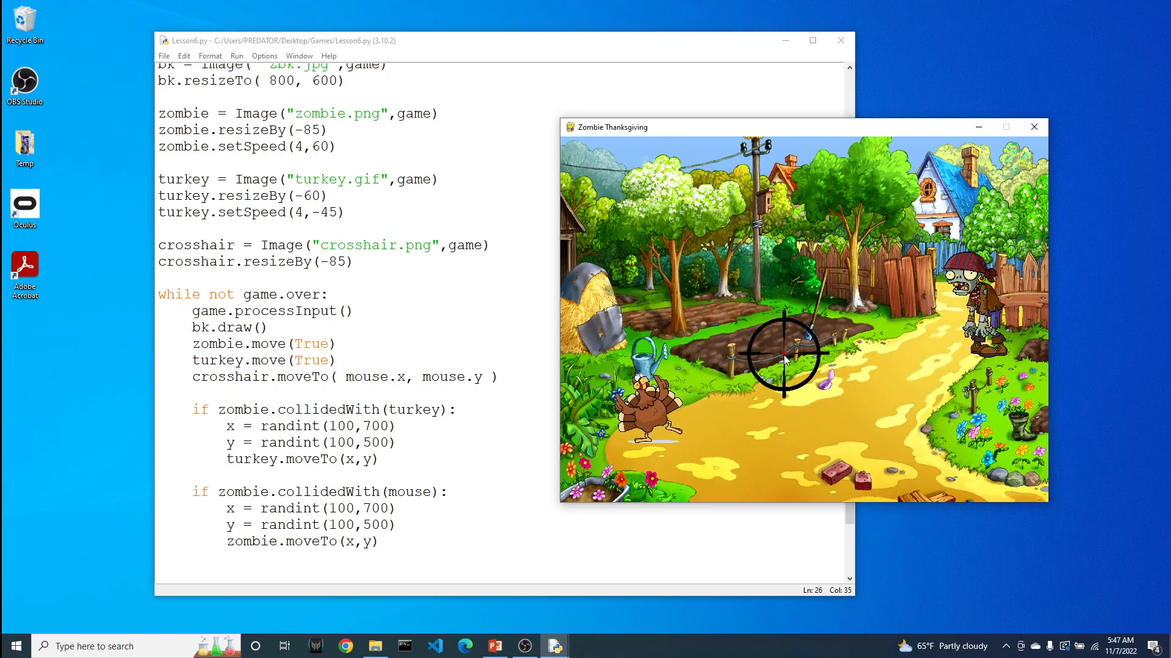
{"action": "mouse_move", "coordinate": [900, 381]}
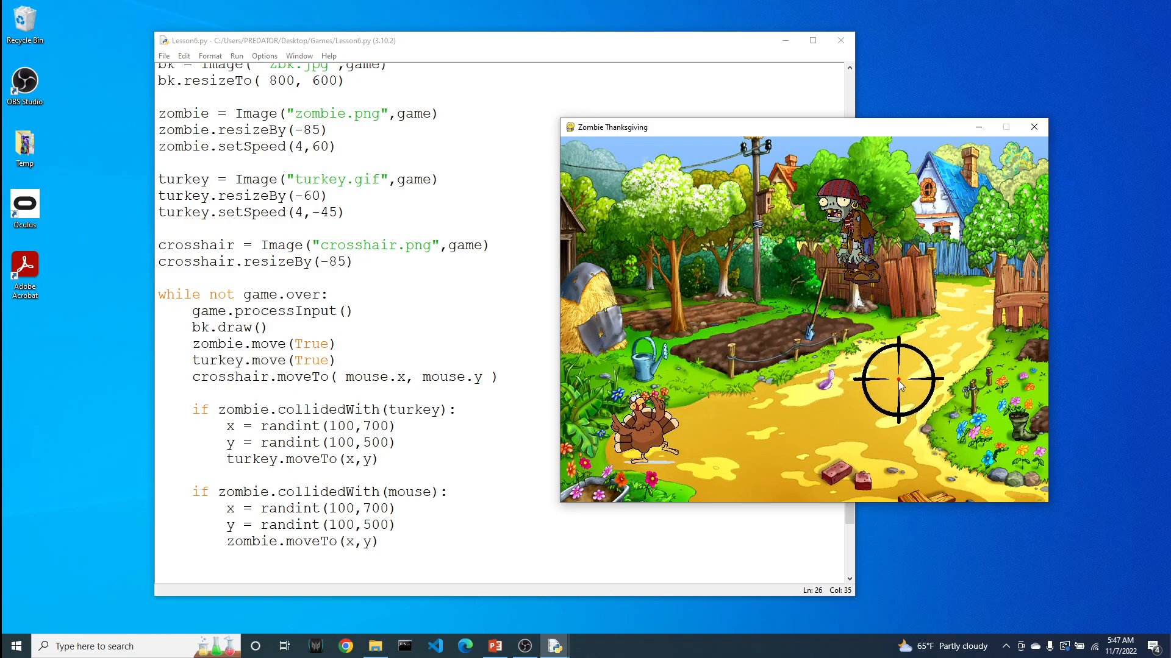